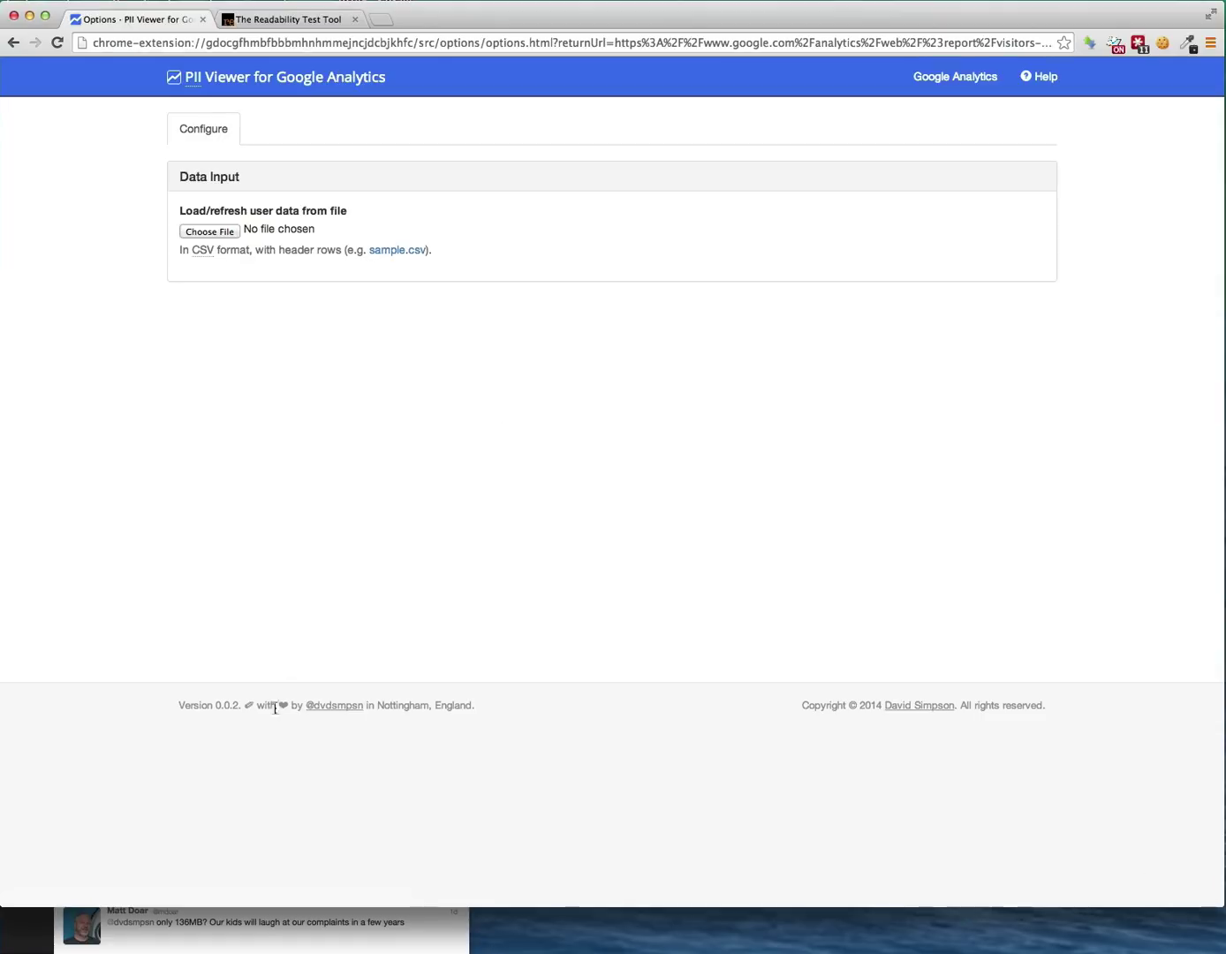
mouse_move(396, 250)
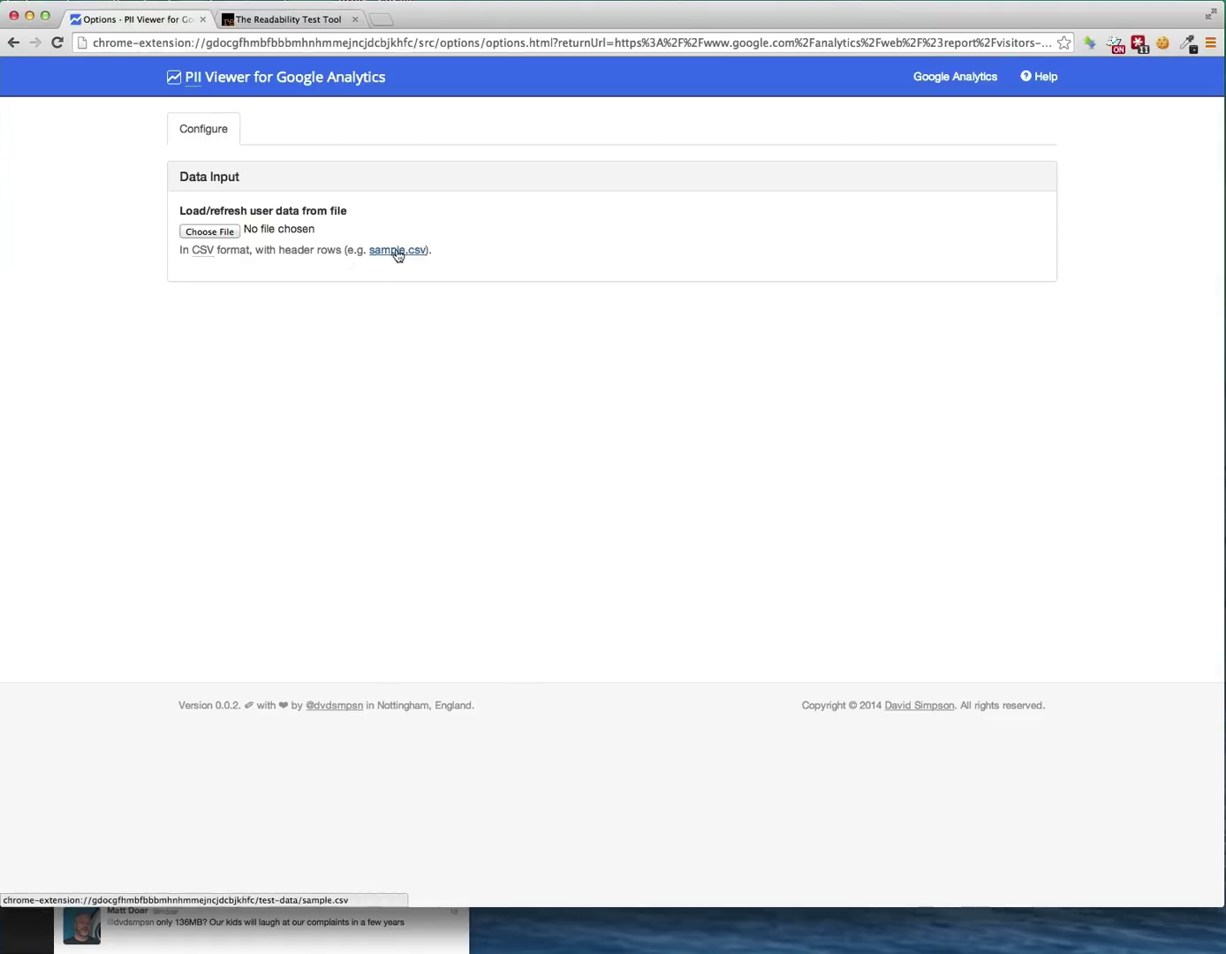
Download the example sample.csv from the Configure tab, saved as sample (6).csv
click(397, 250)
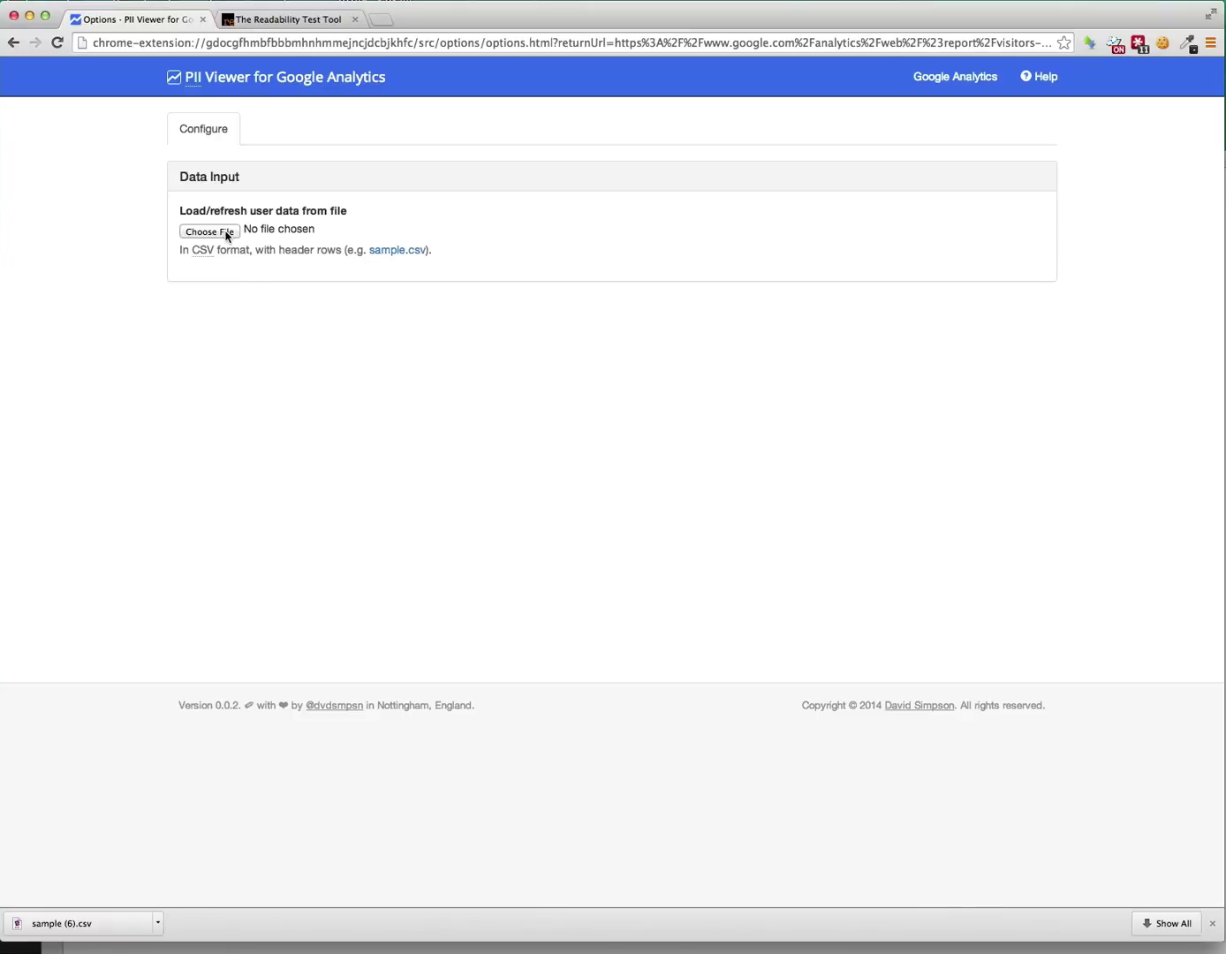
Load sample (6).csv, map user_id as identifier, and view the 27 user records
click(210, 231)
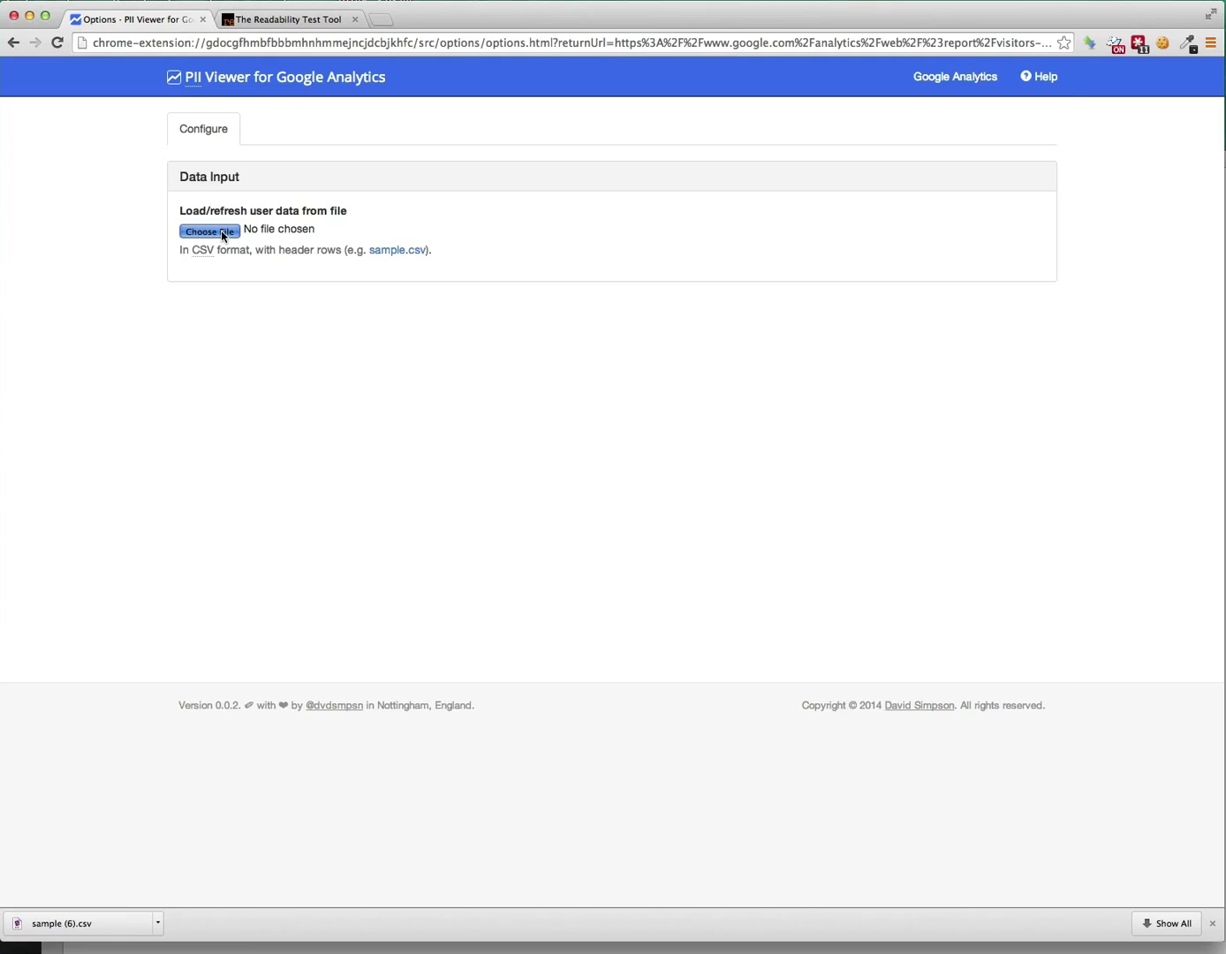
click(210, 231)
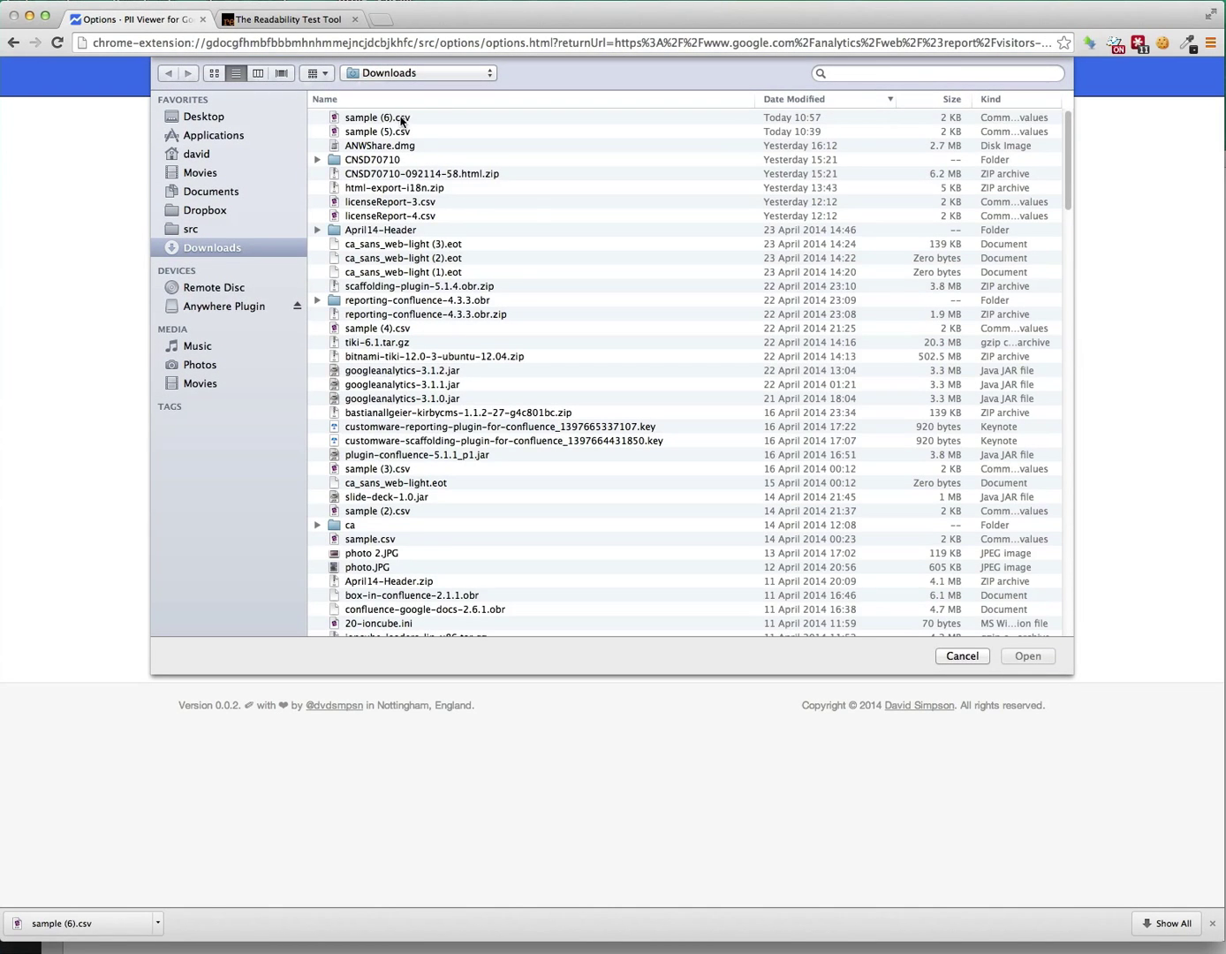
click(1026, 656)
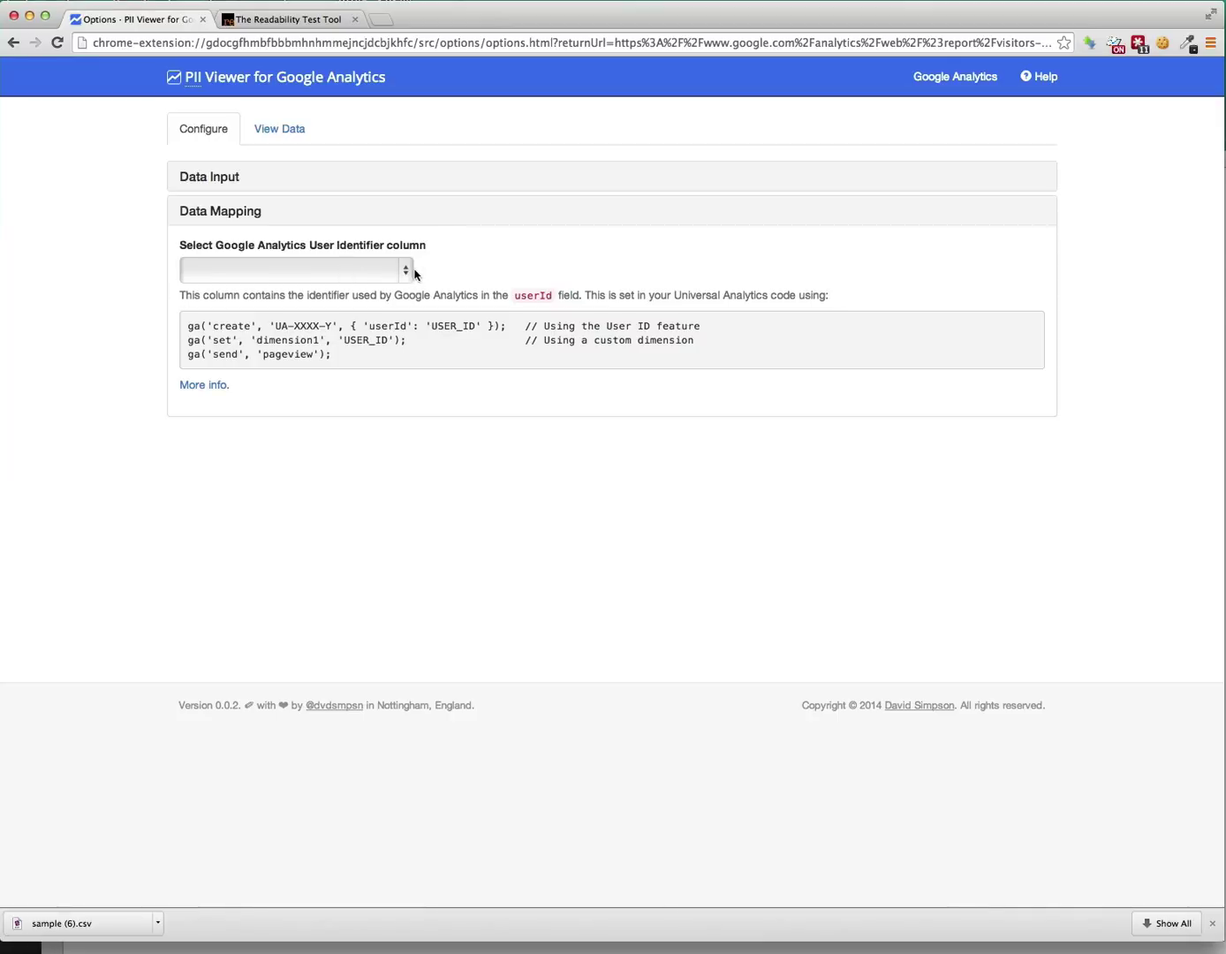
mouse_move(409, 275)
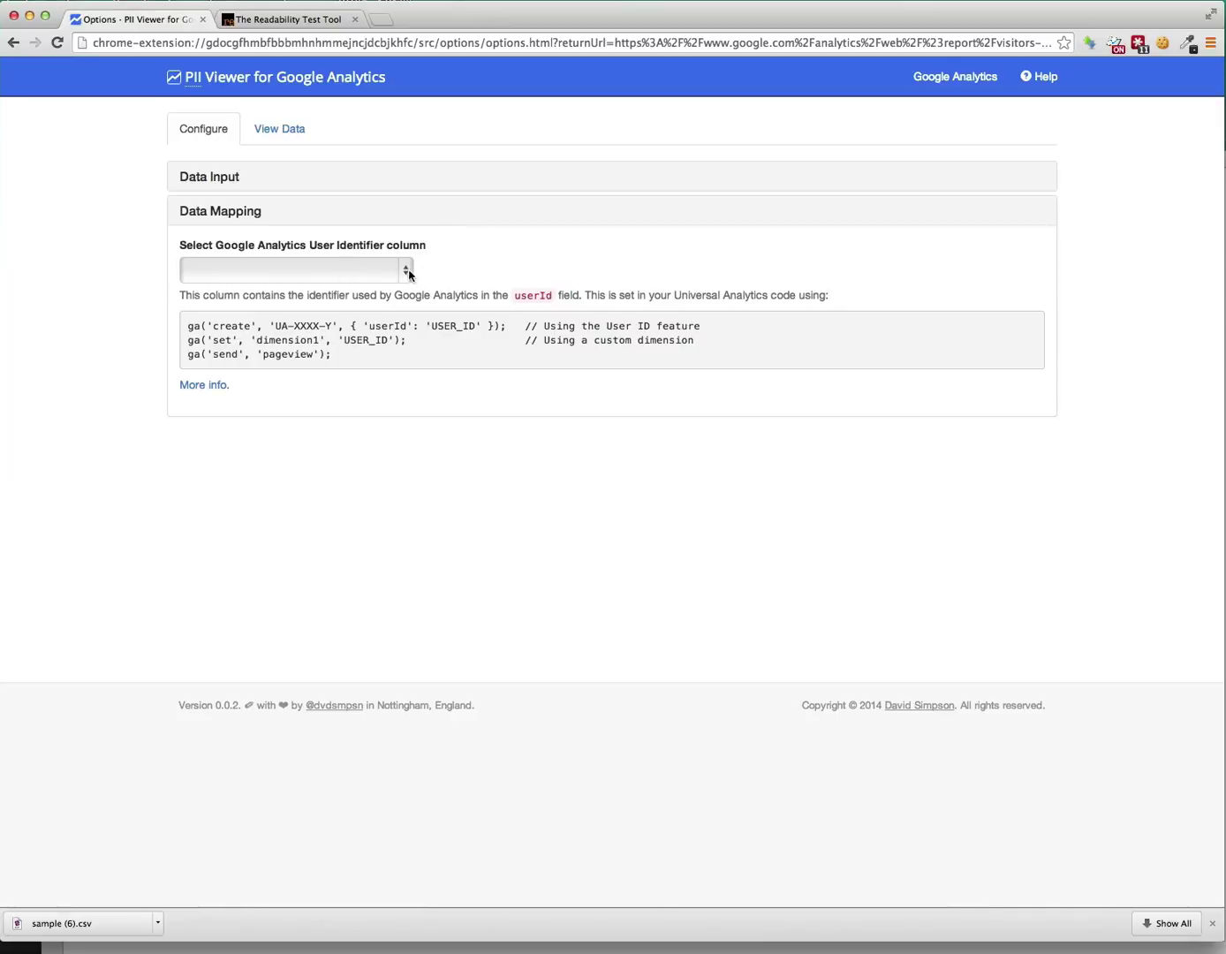
click(292, 269)
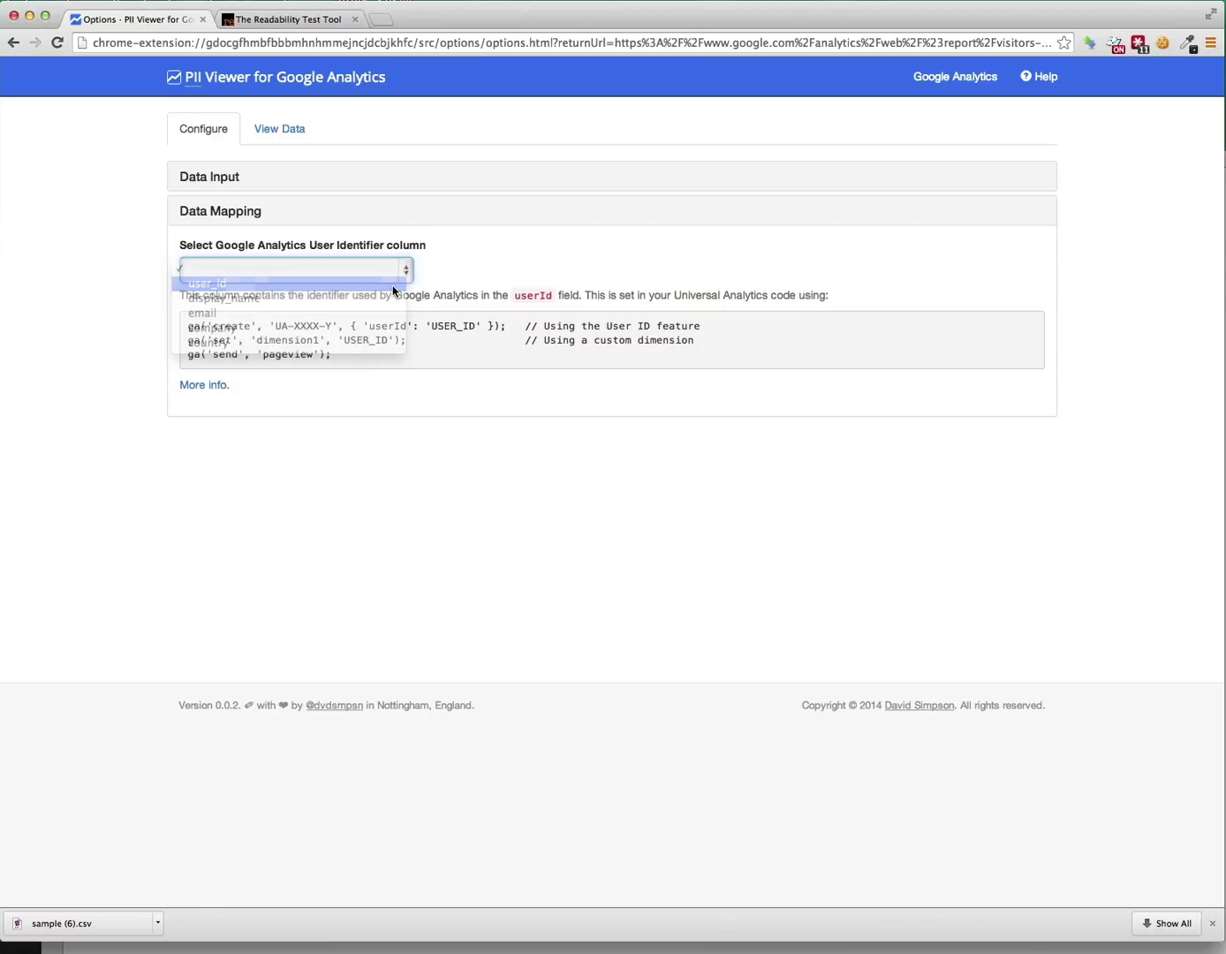
click(62, 923)
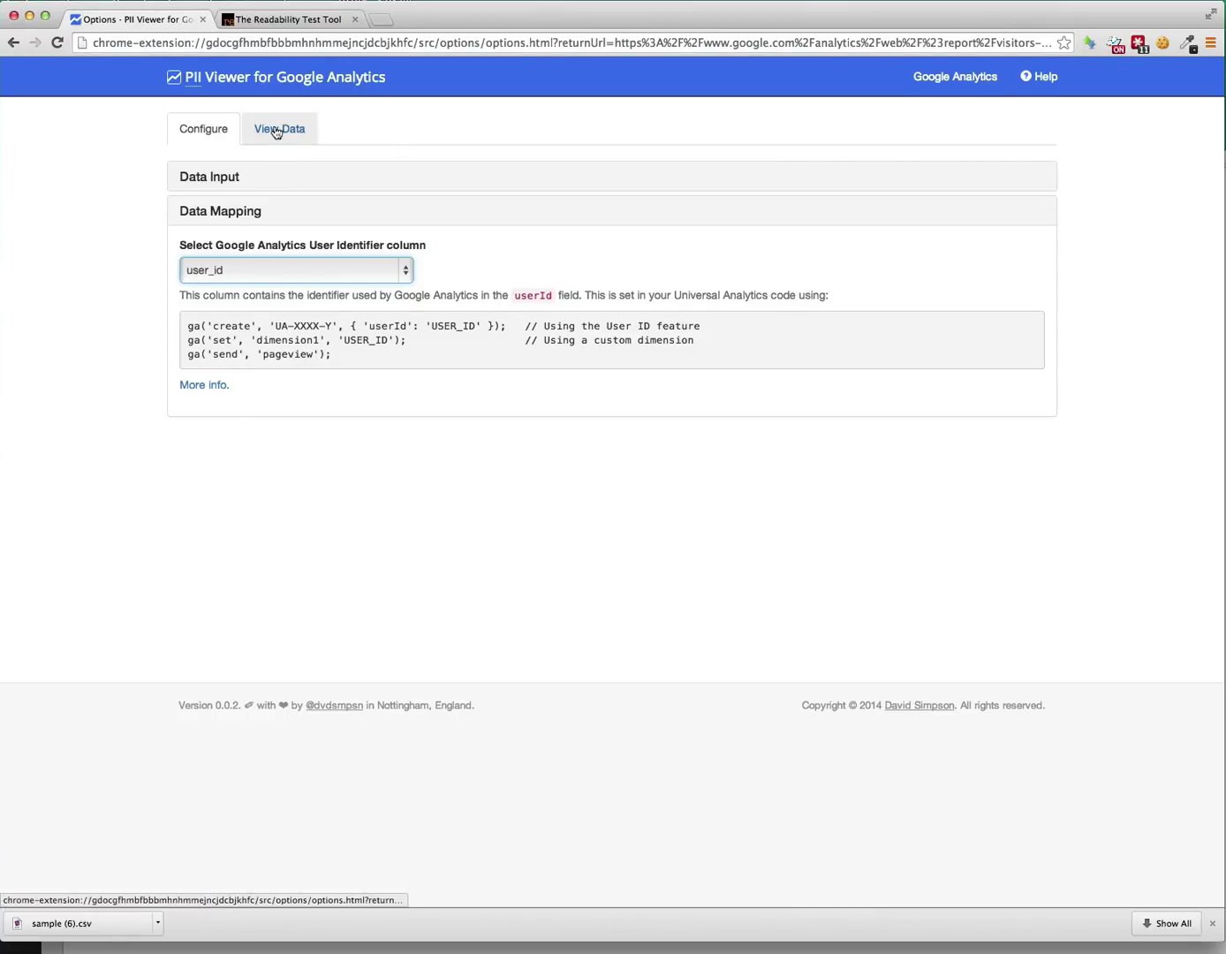
click(279, 128)
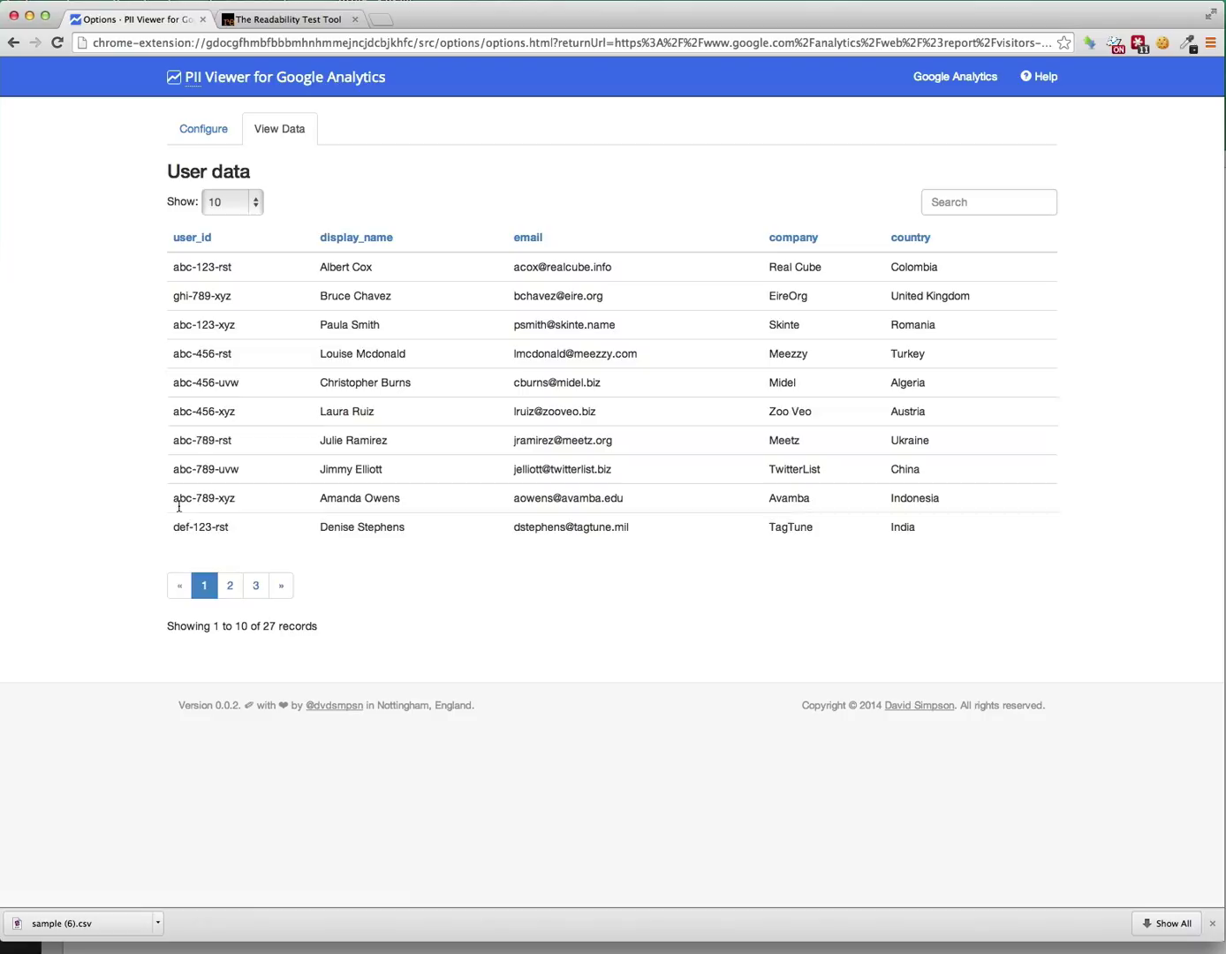
click(230, 584)
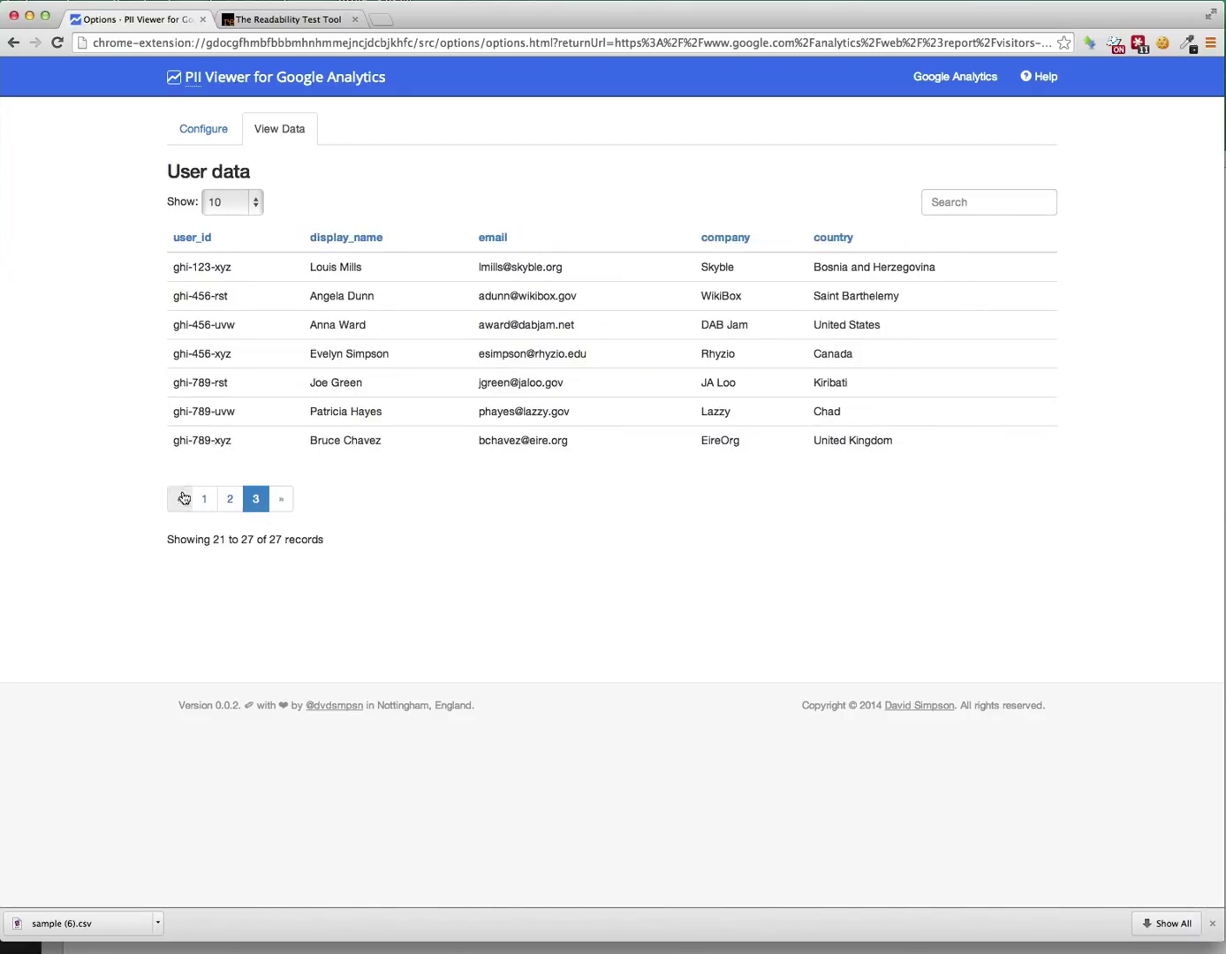
click(183, 498)
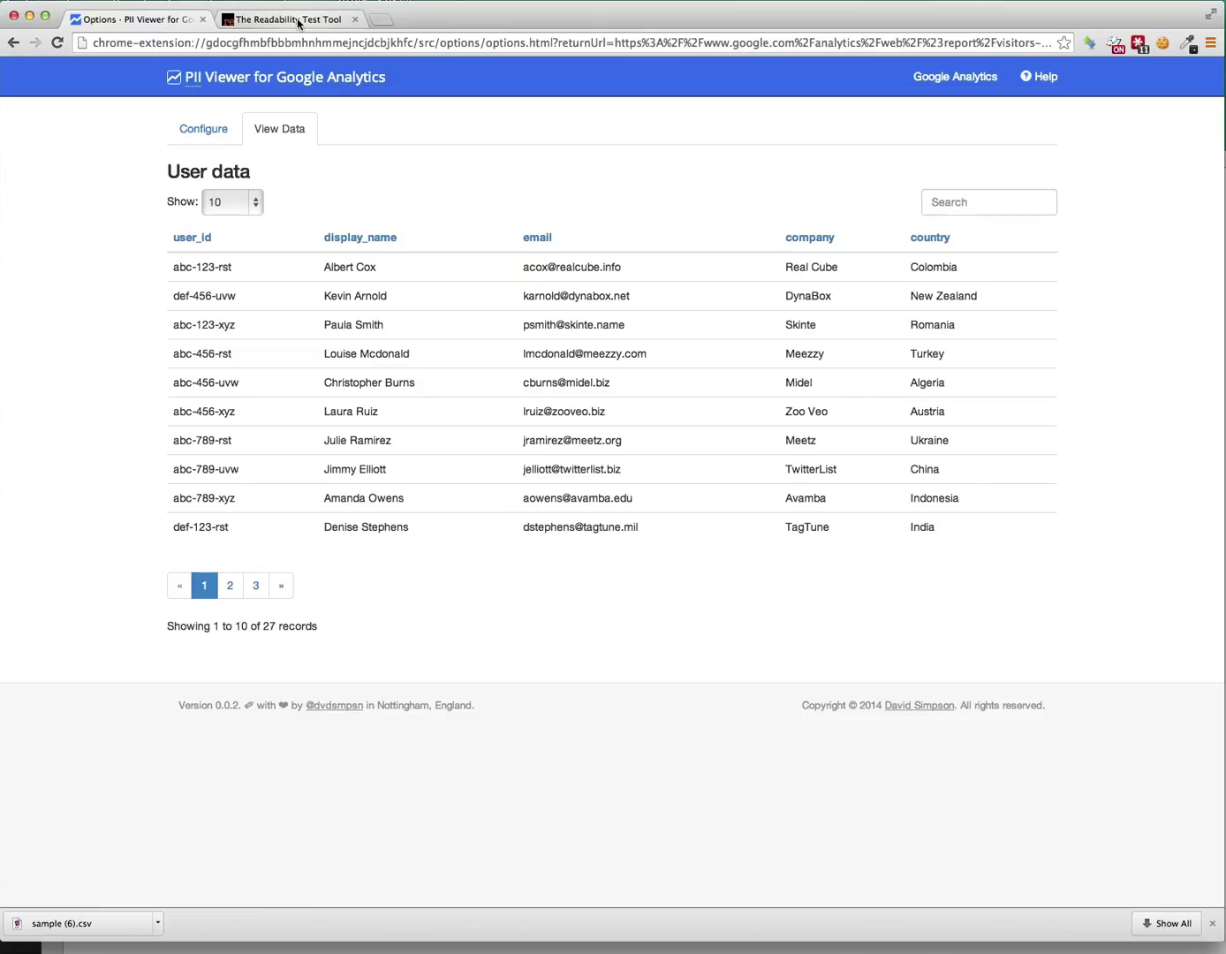
click(284, 18)
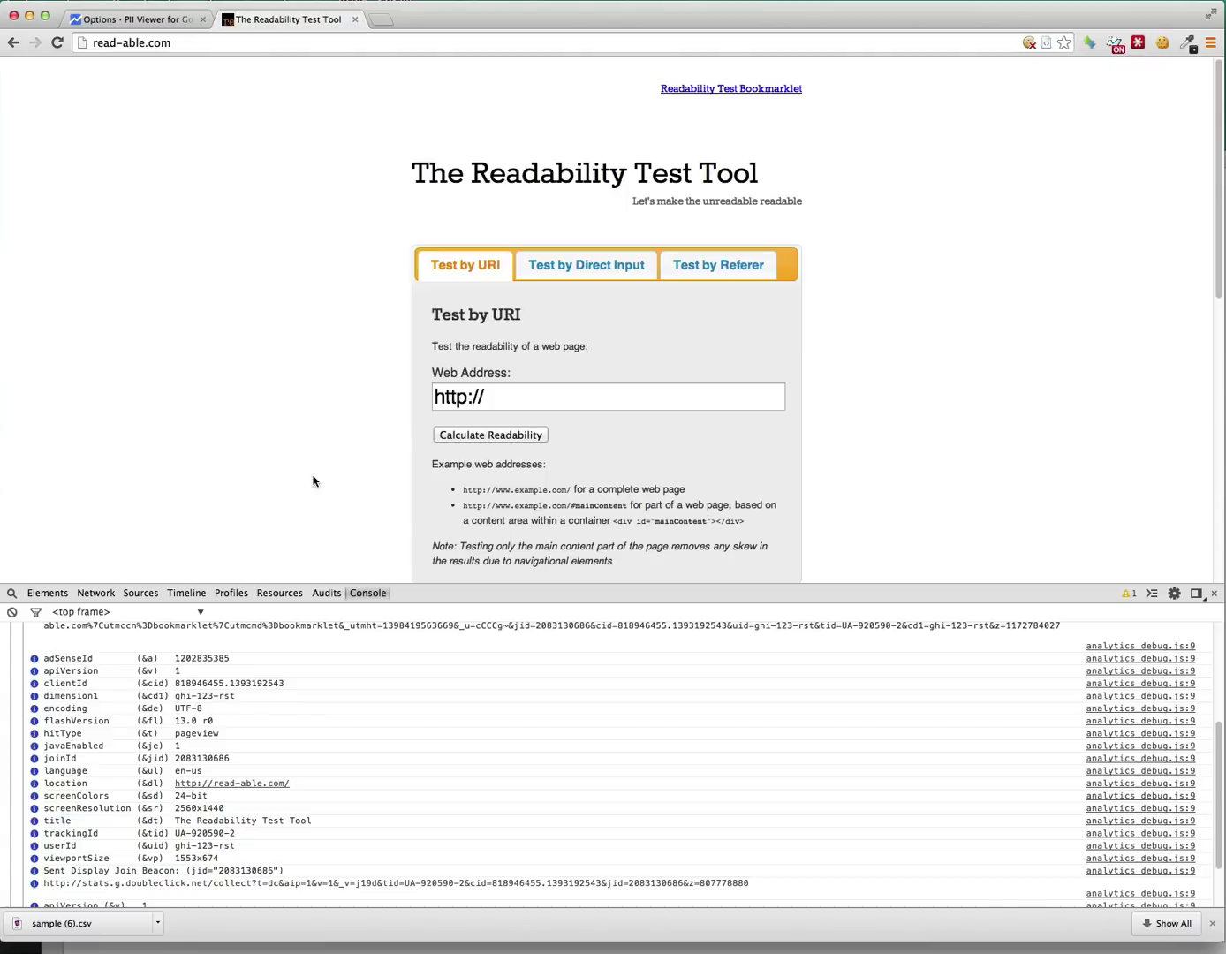
mouse_move(170, 838)
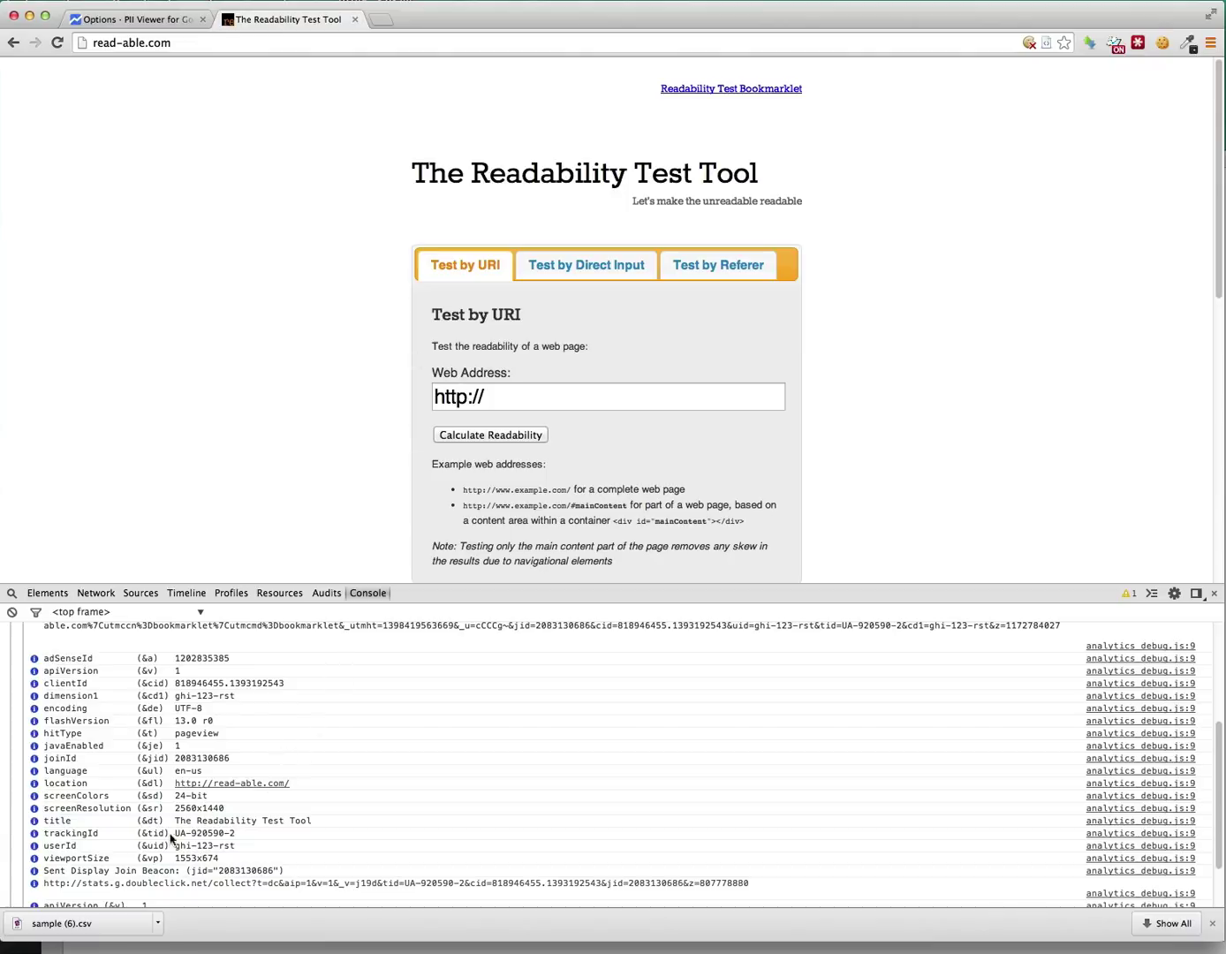
Select the userId value ghi-123-rst in the Readability Test Tool console output
double_click(186, 846)
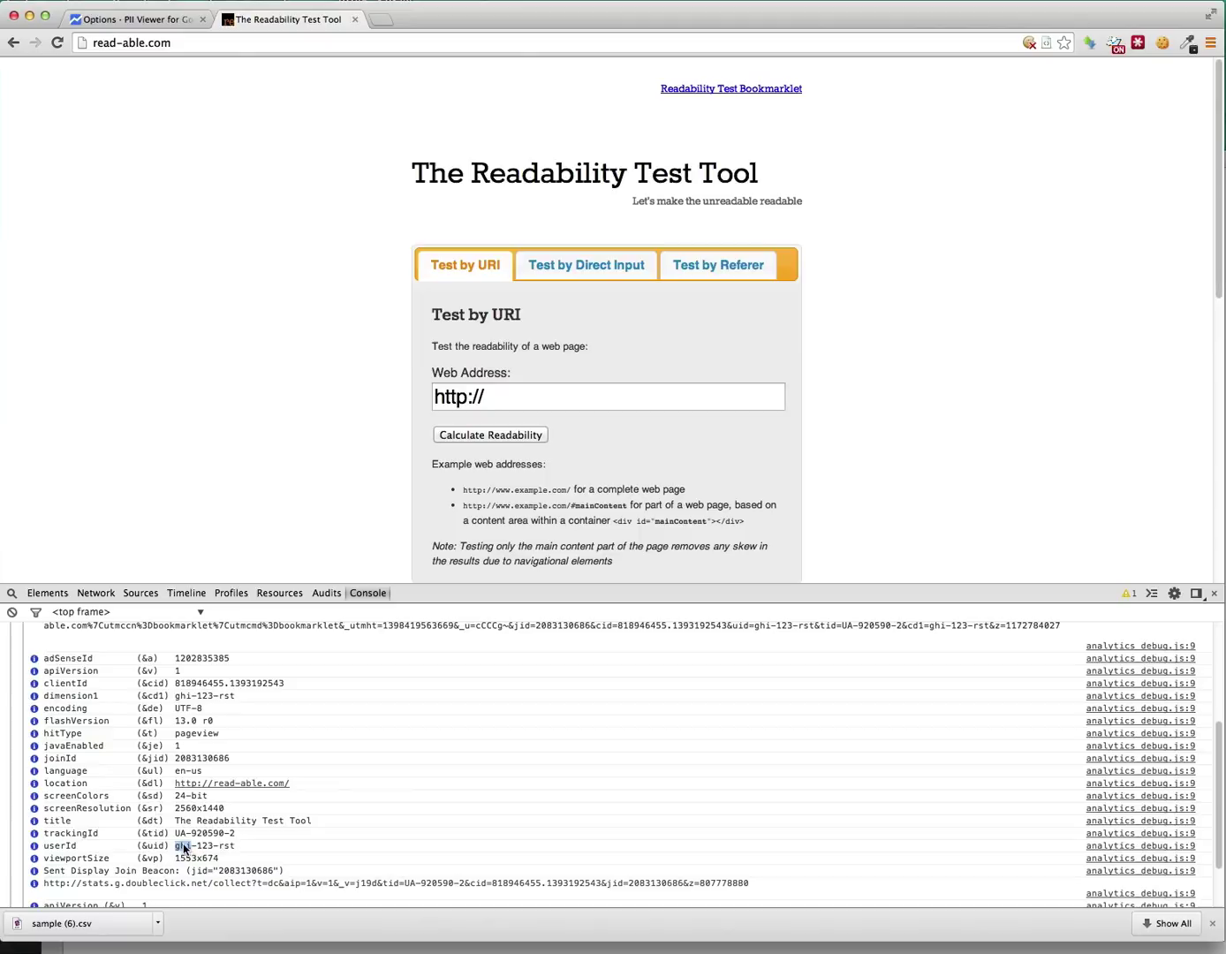
double_click(205, 845)
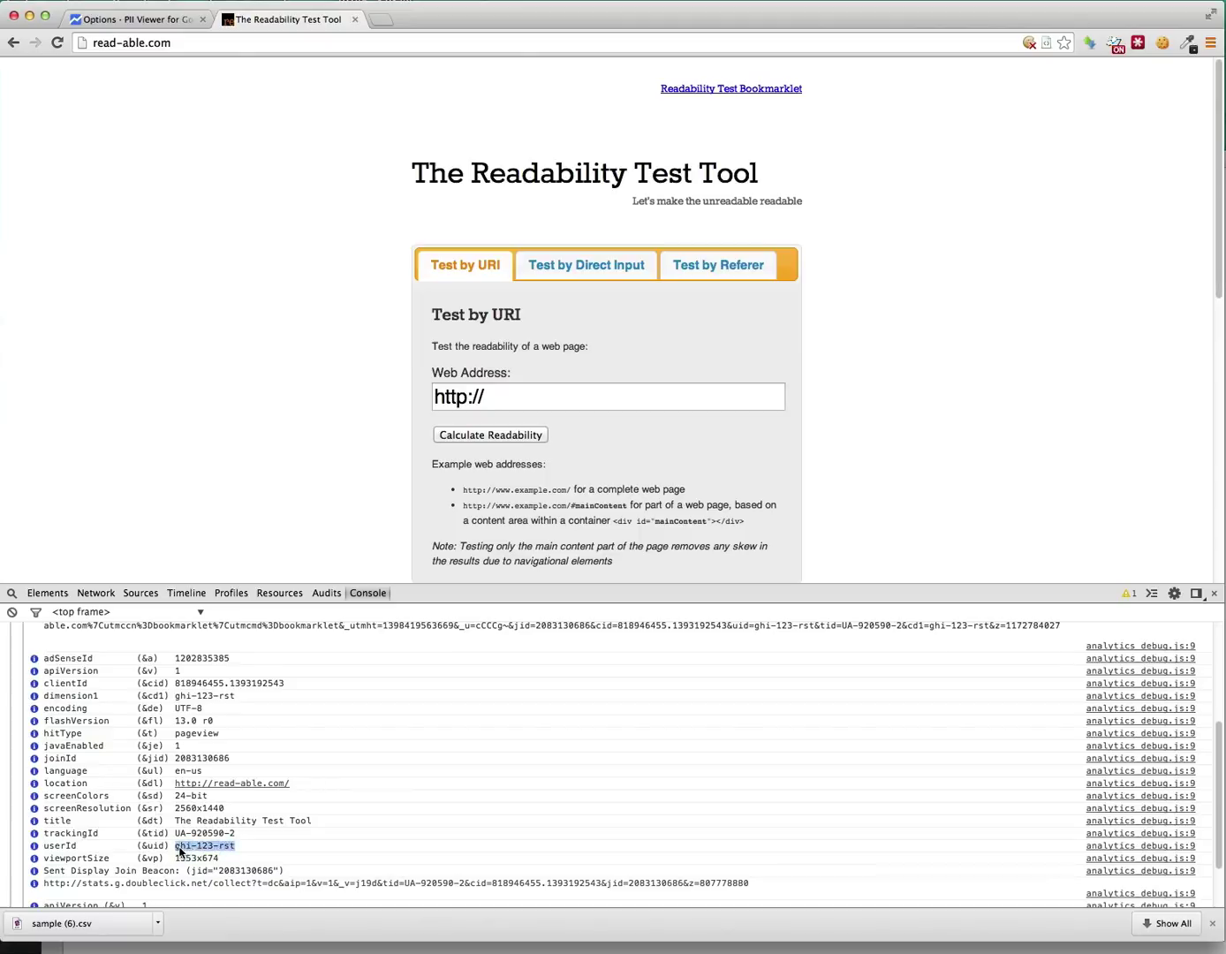
mouse_move(433, 873)
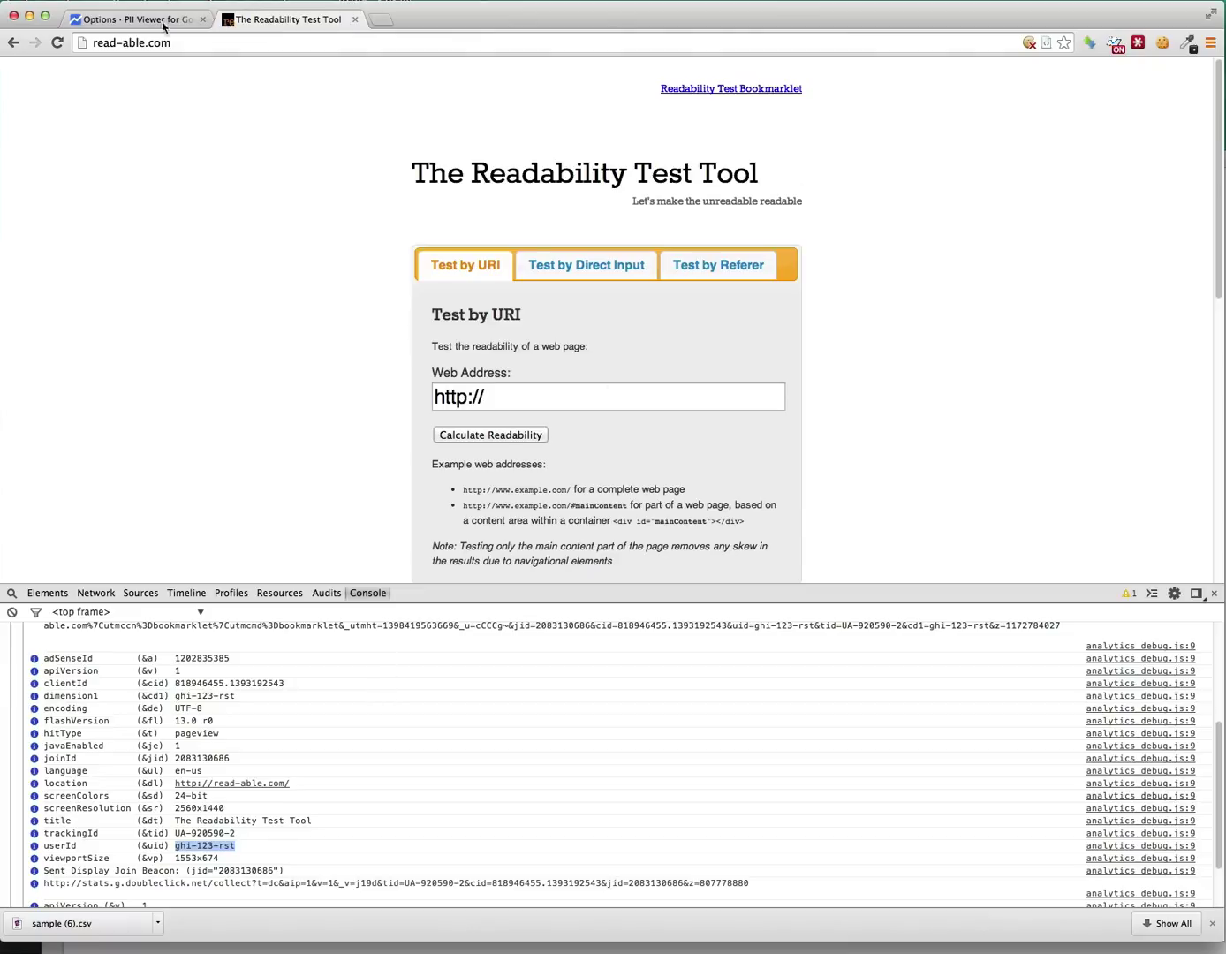
Search the user table for ghi-123-rst, matching one Gambia record, then clear the search
click(132, 19)
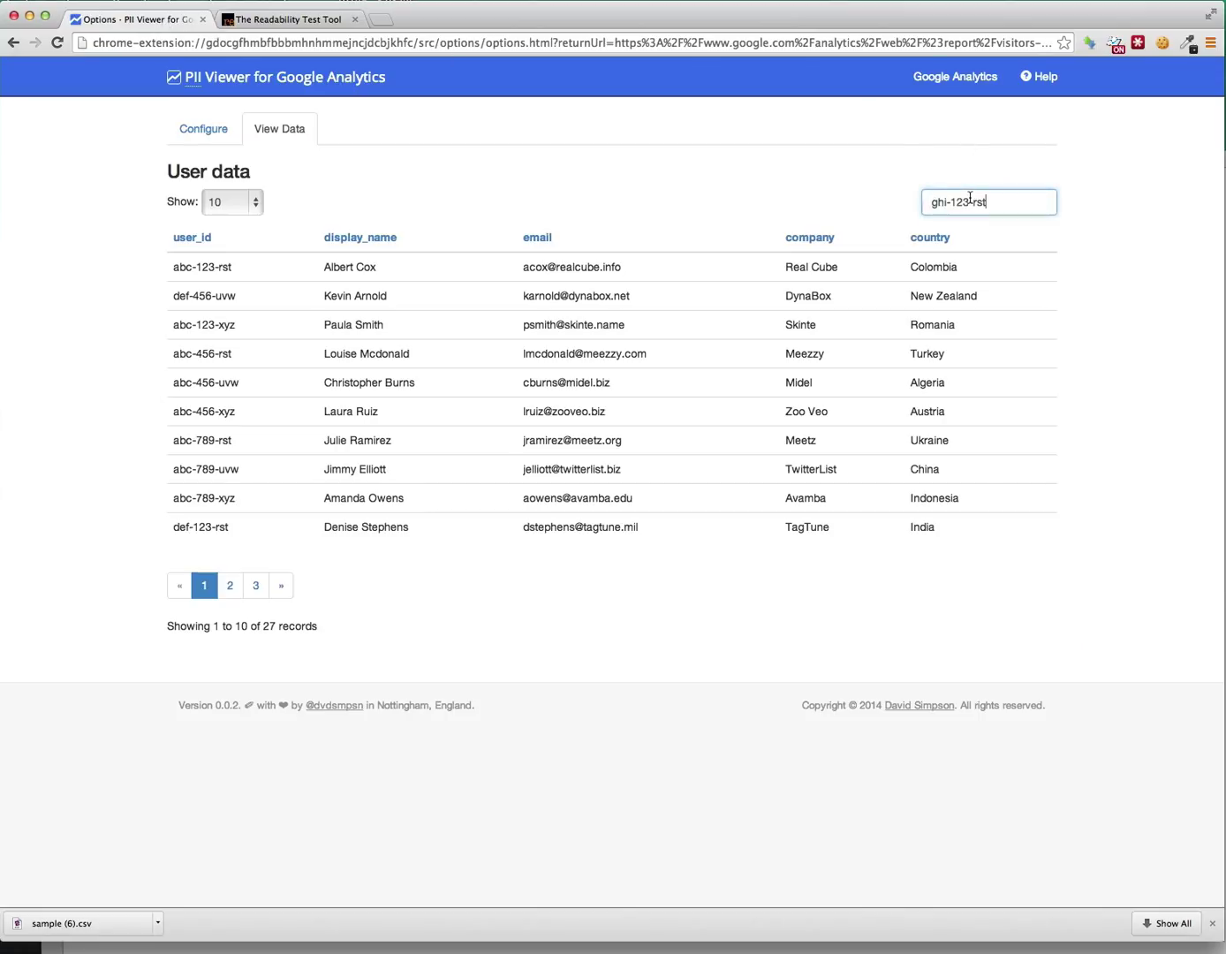
text(ghi-123-rst)
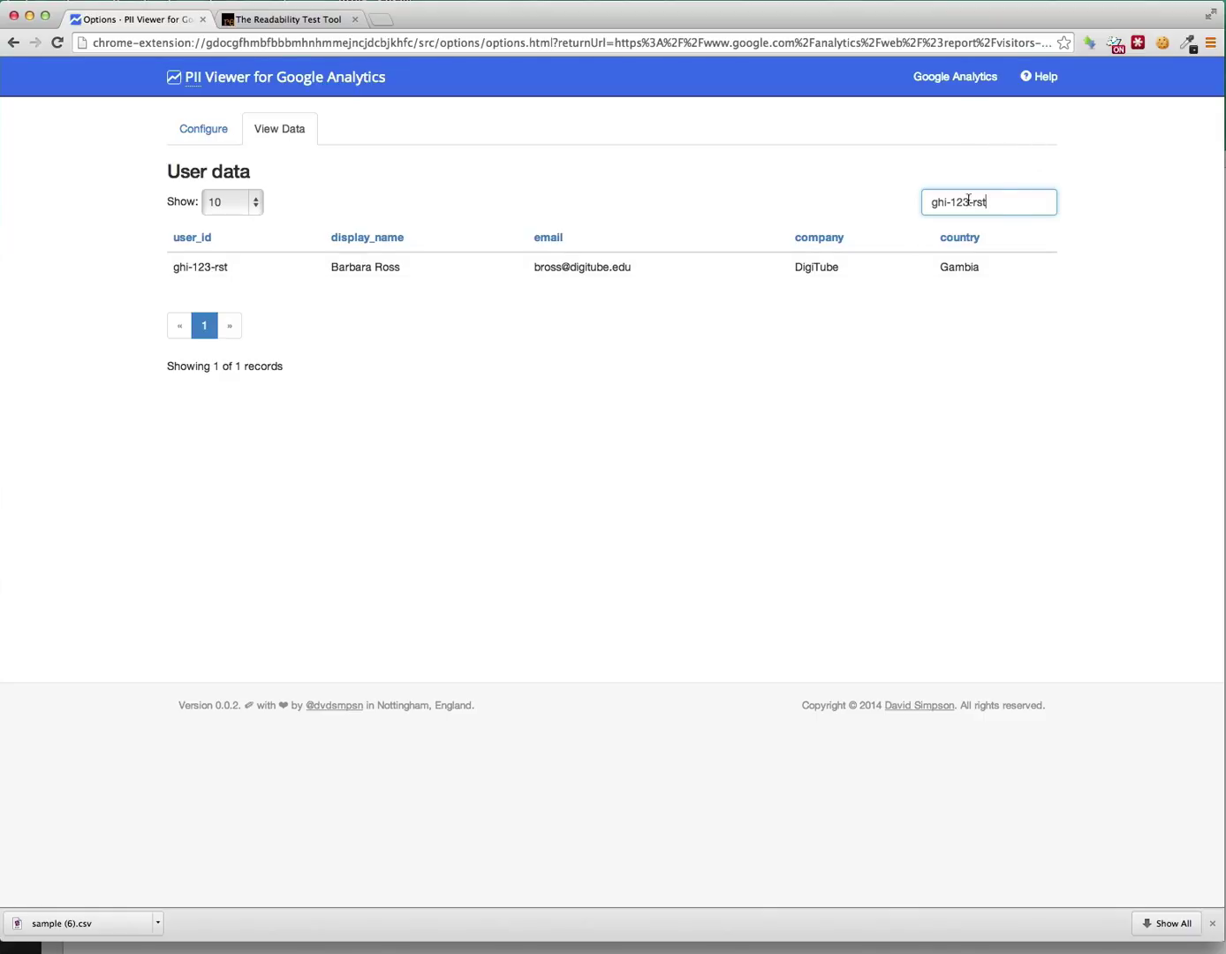
key(Backspace)
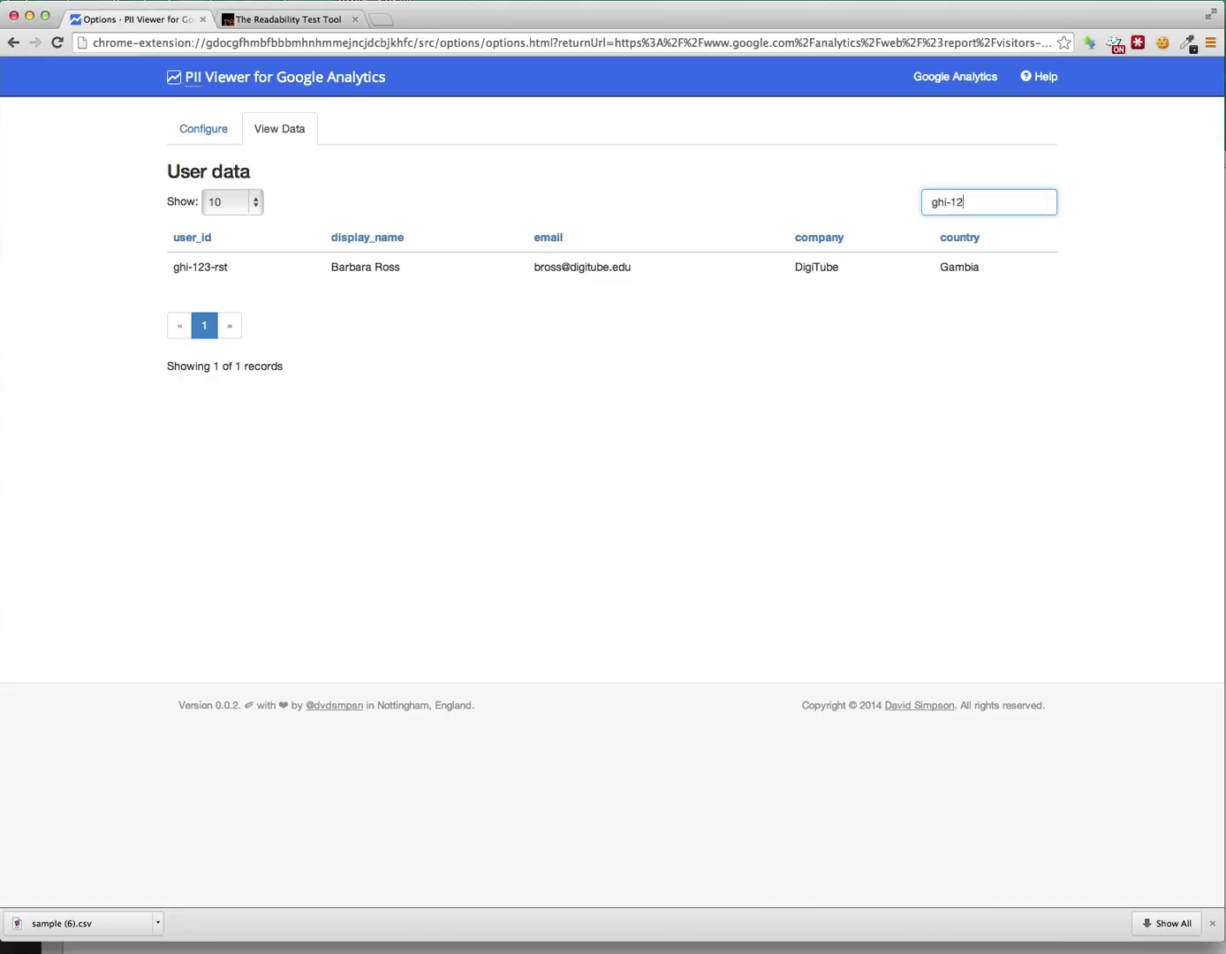
click(988, 202)
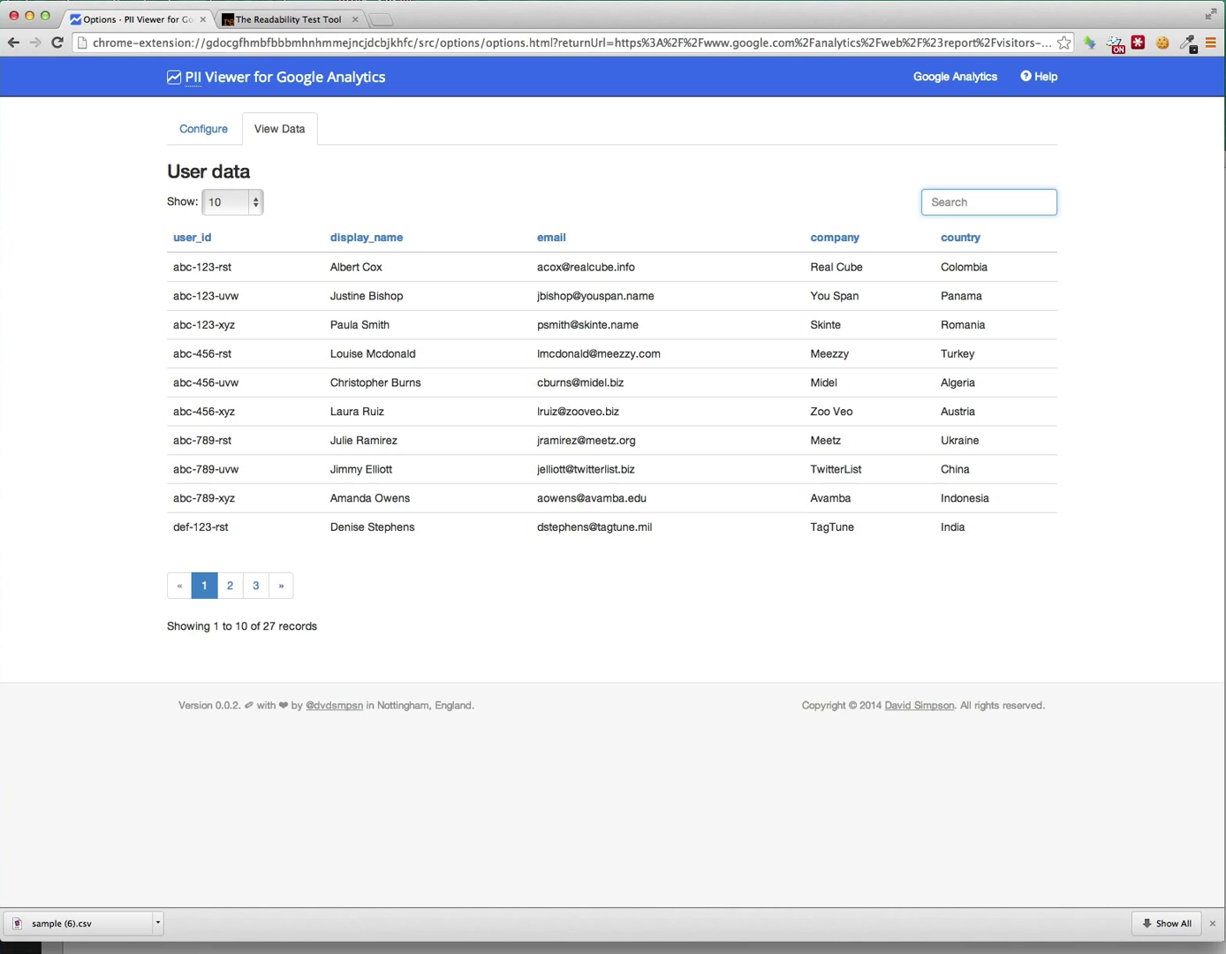
mouse_move(971, 116)
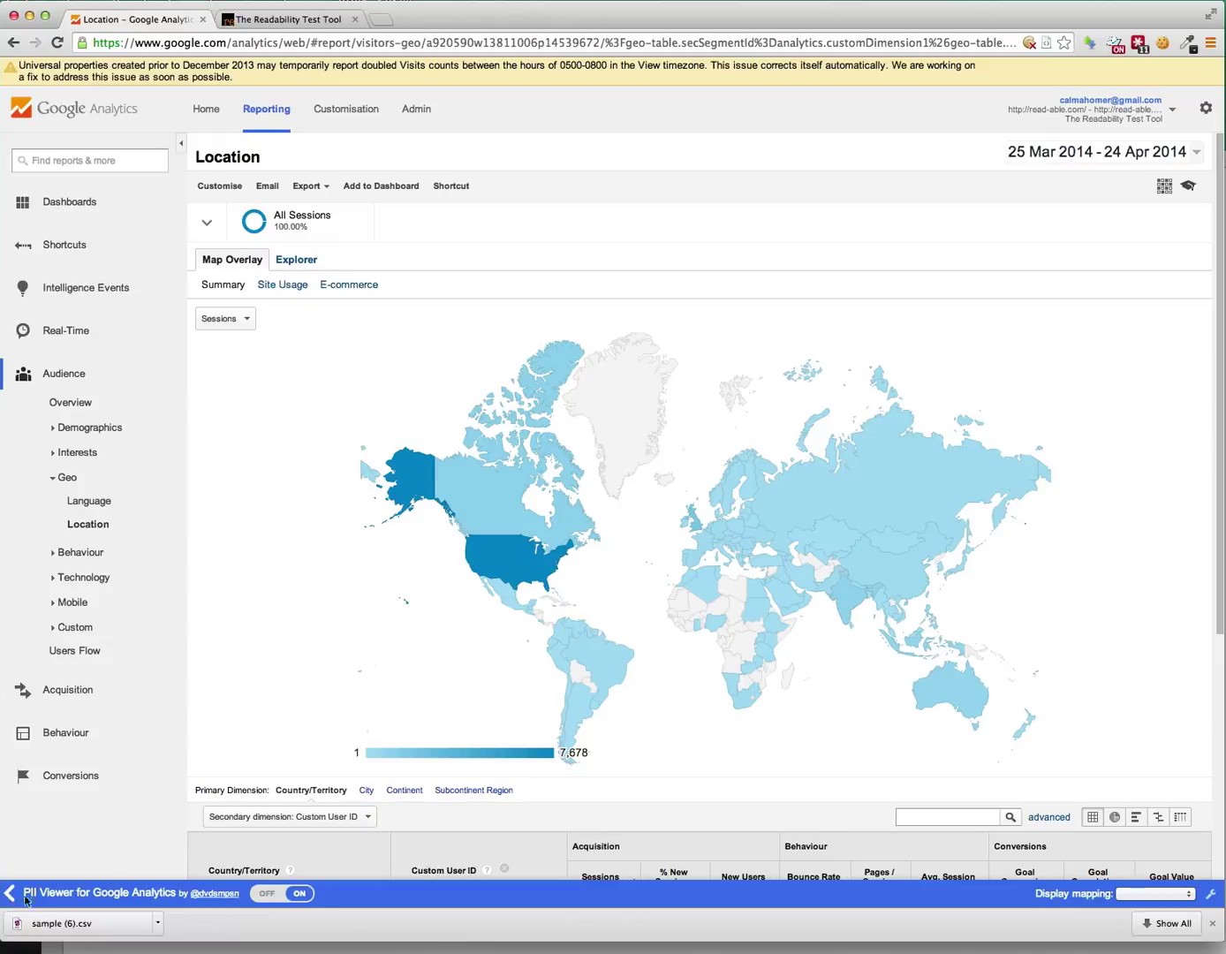
mouse_move(1117, 897)
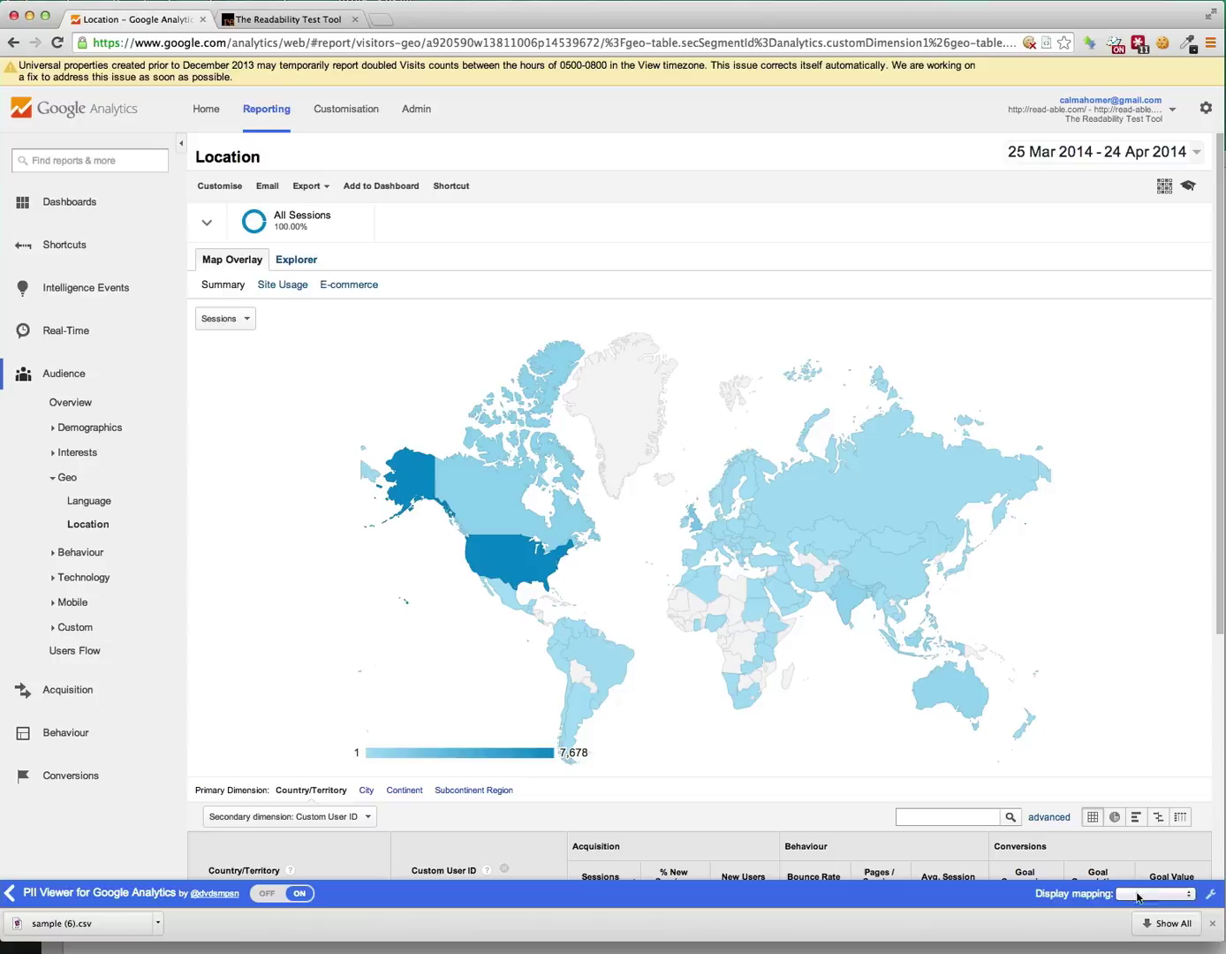
Review the loaded CSV records in View Data, then return to the Location report
click(1148, 893)
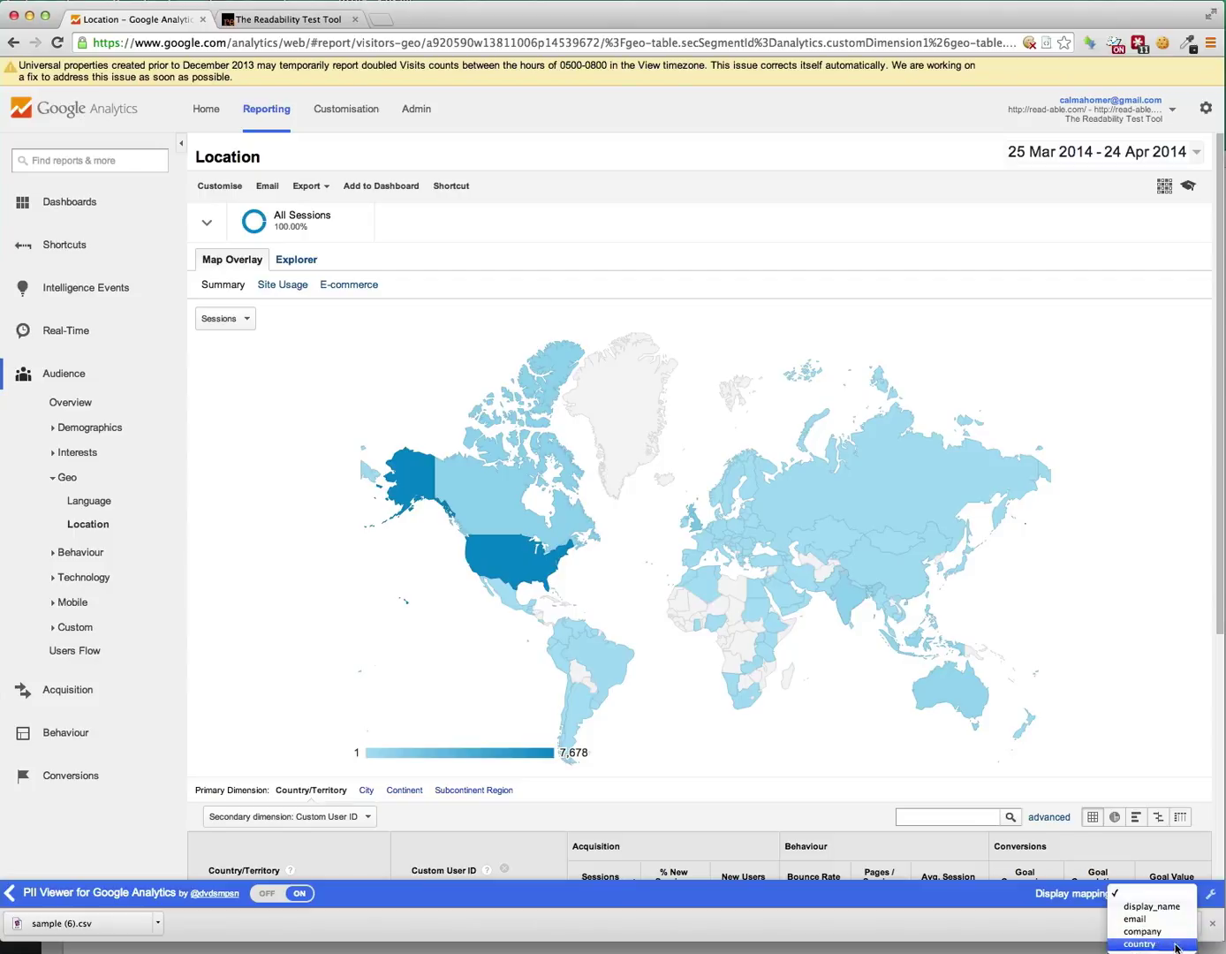
mouse_move(1076, 753)
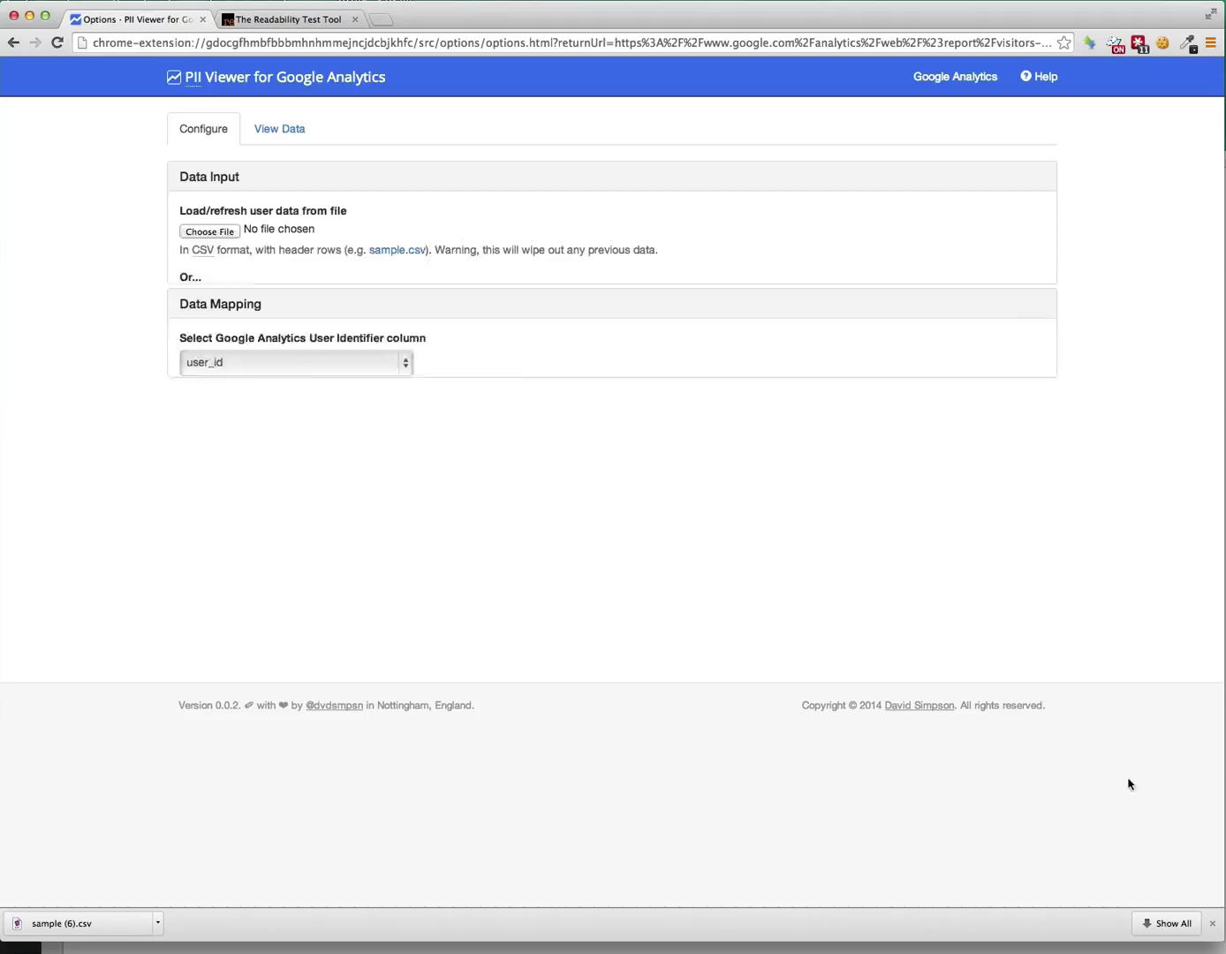
click(278, 128)
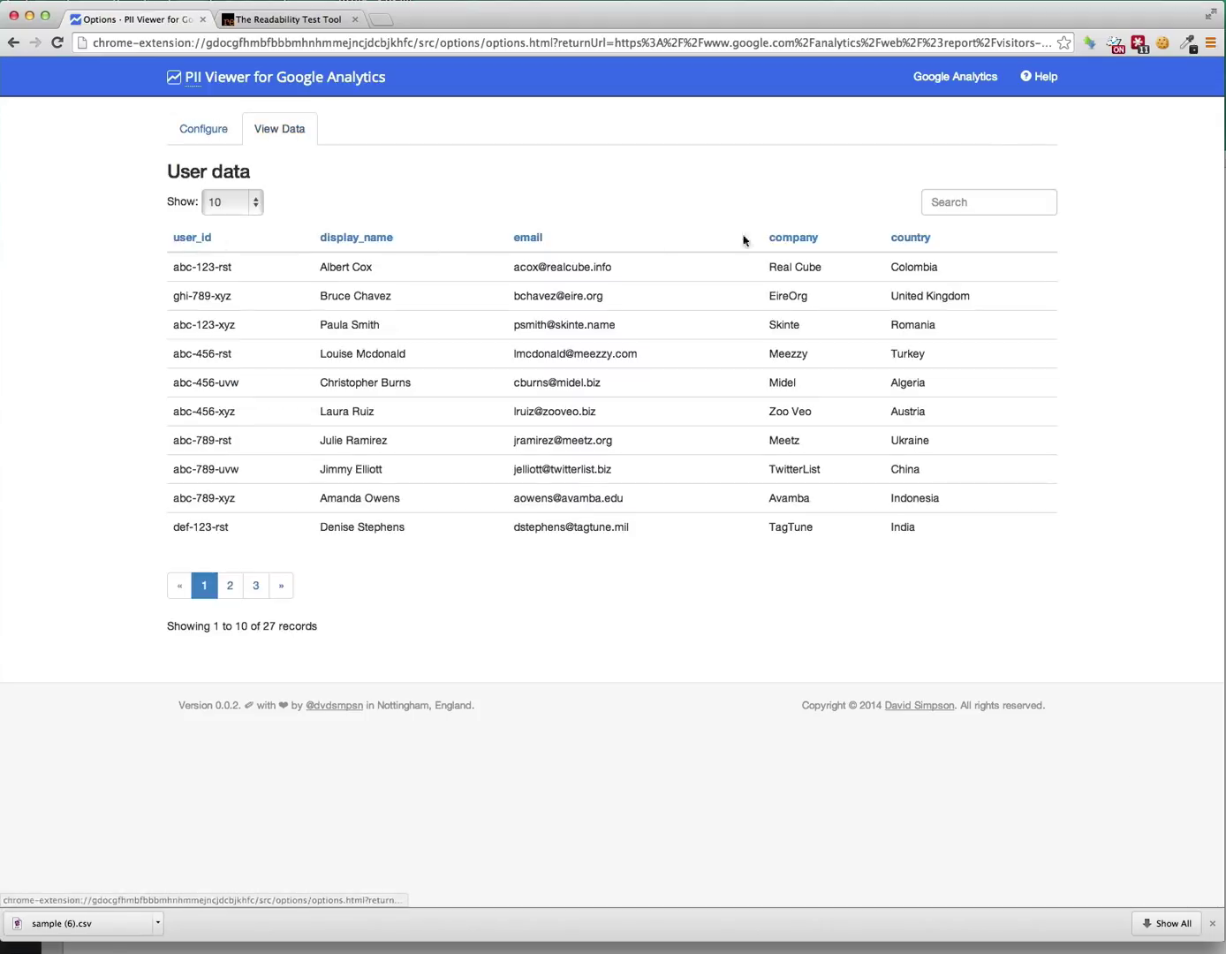
mouse_move(954, 76)
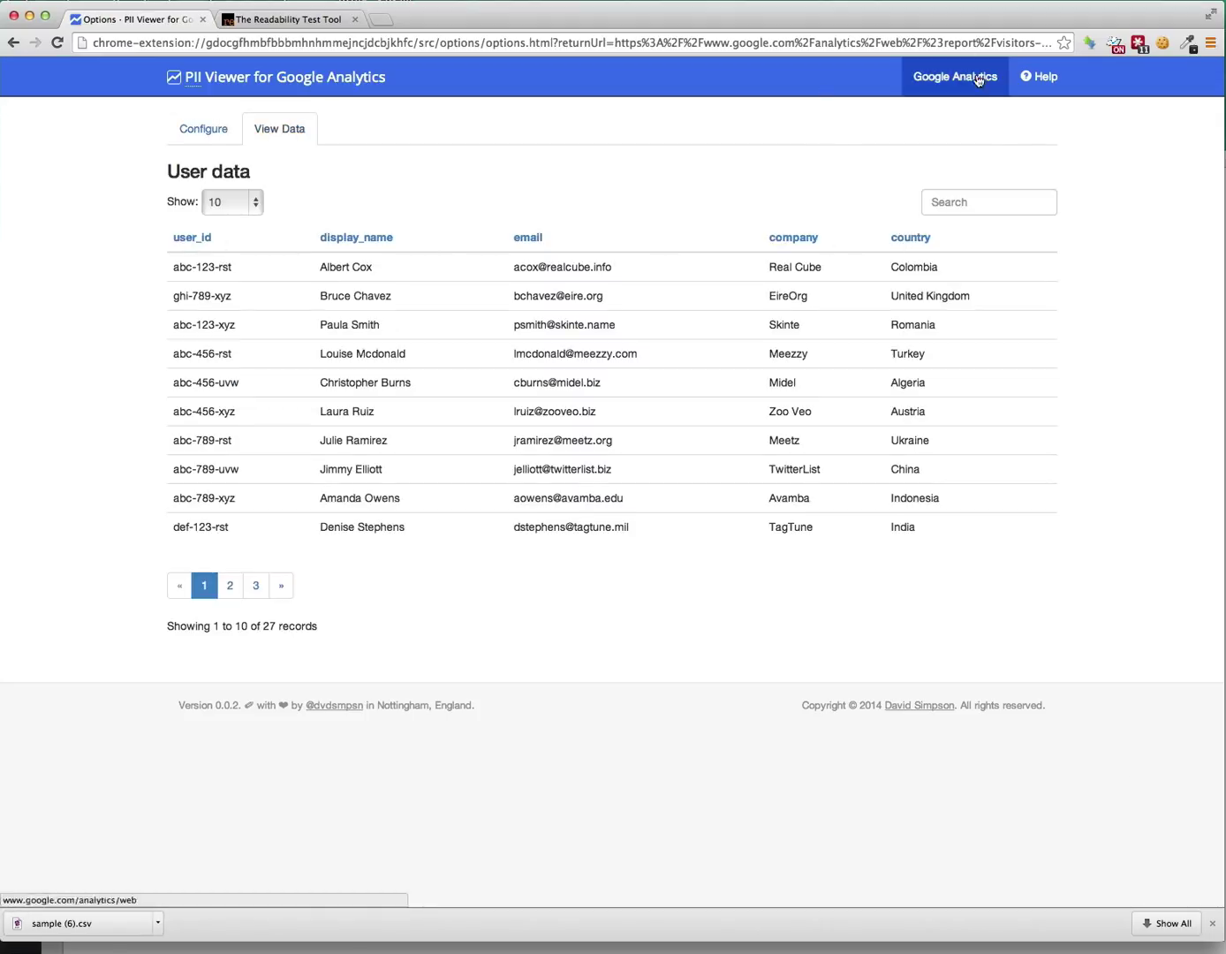
click(954, 76)
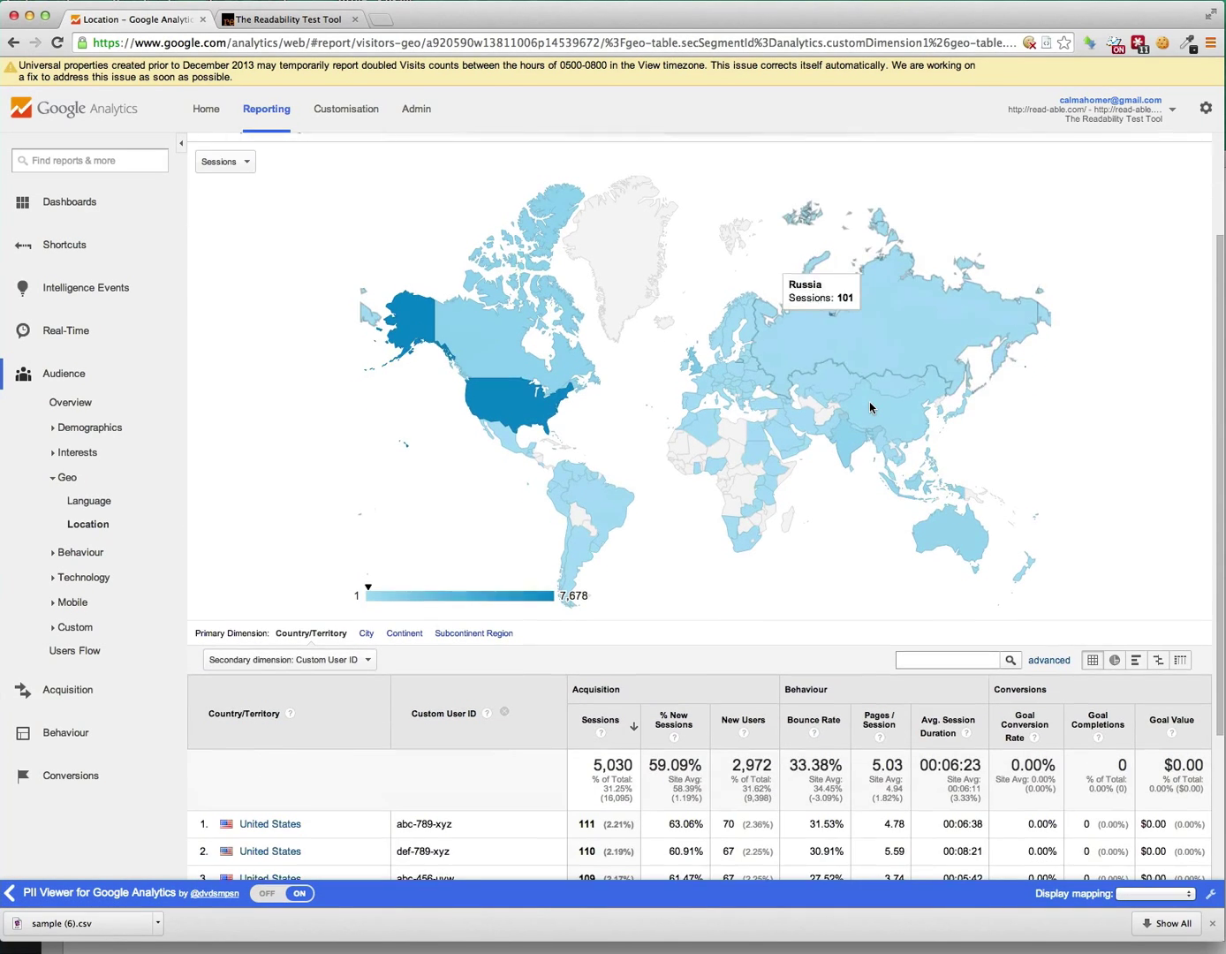
Open Behaviour > All Pages and add Custom User ID as the secondary dimension
scroll(down, 3)
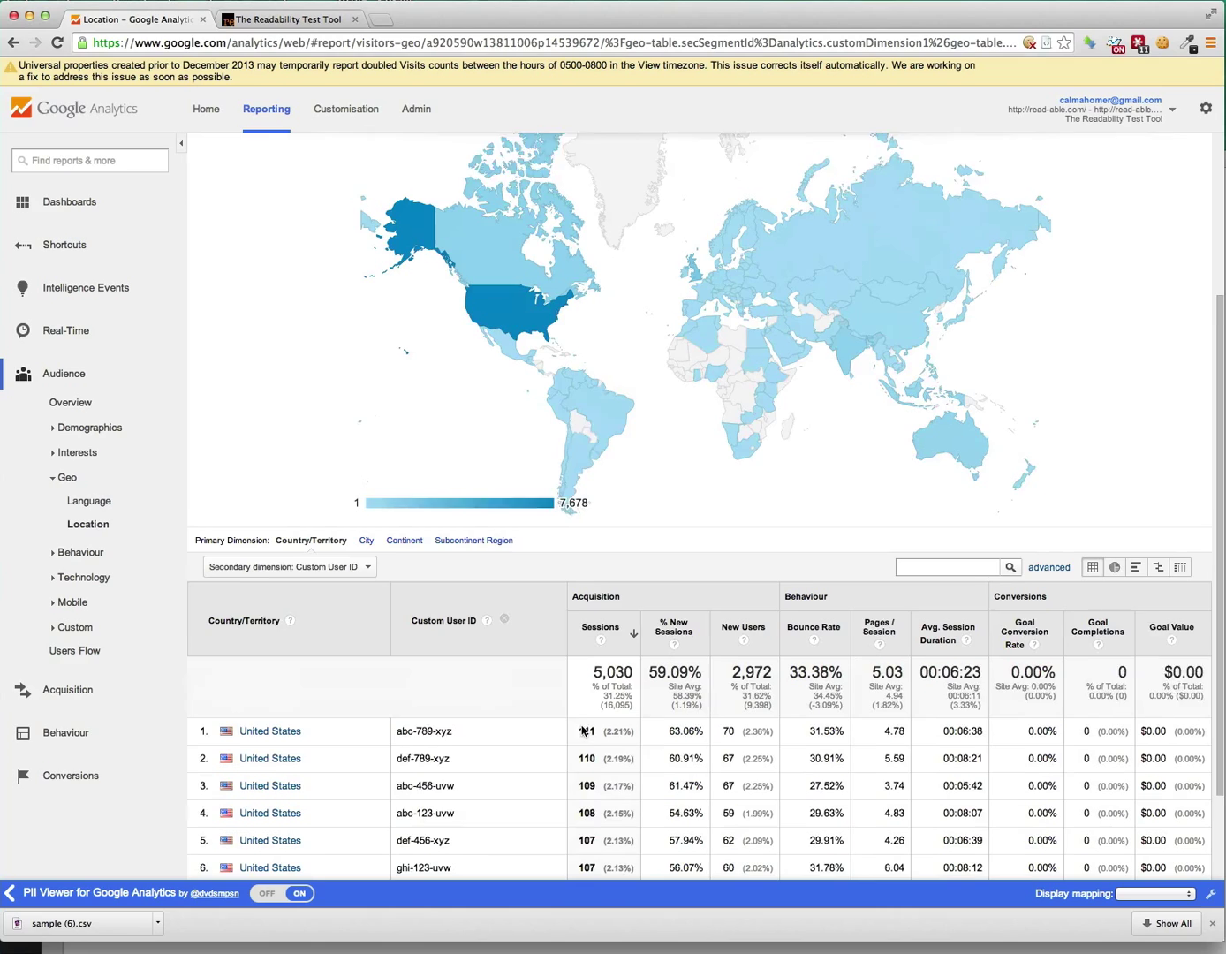
scroll(down, 3)
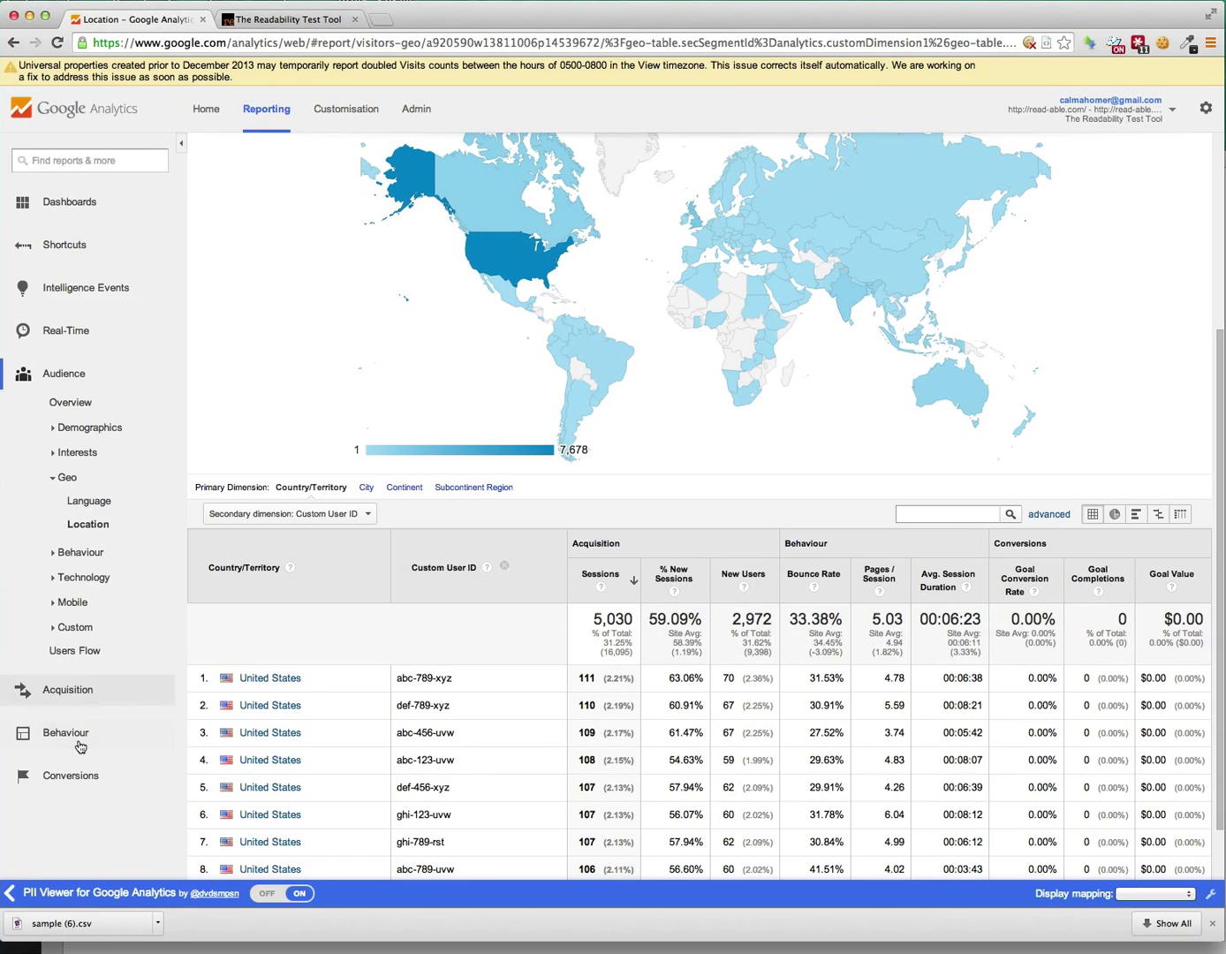
click(66, 732)
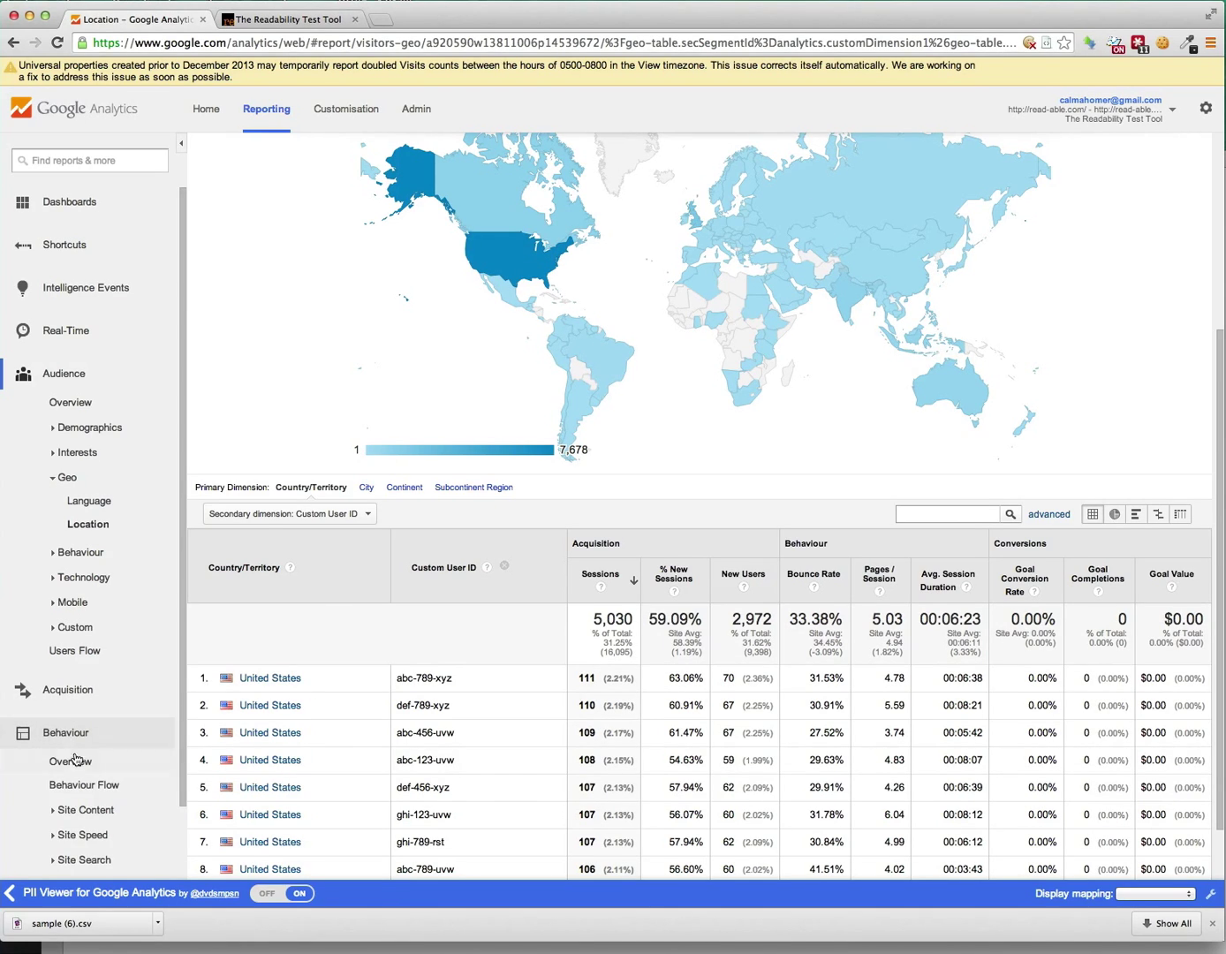
click(89, 833)
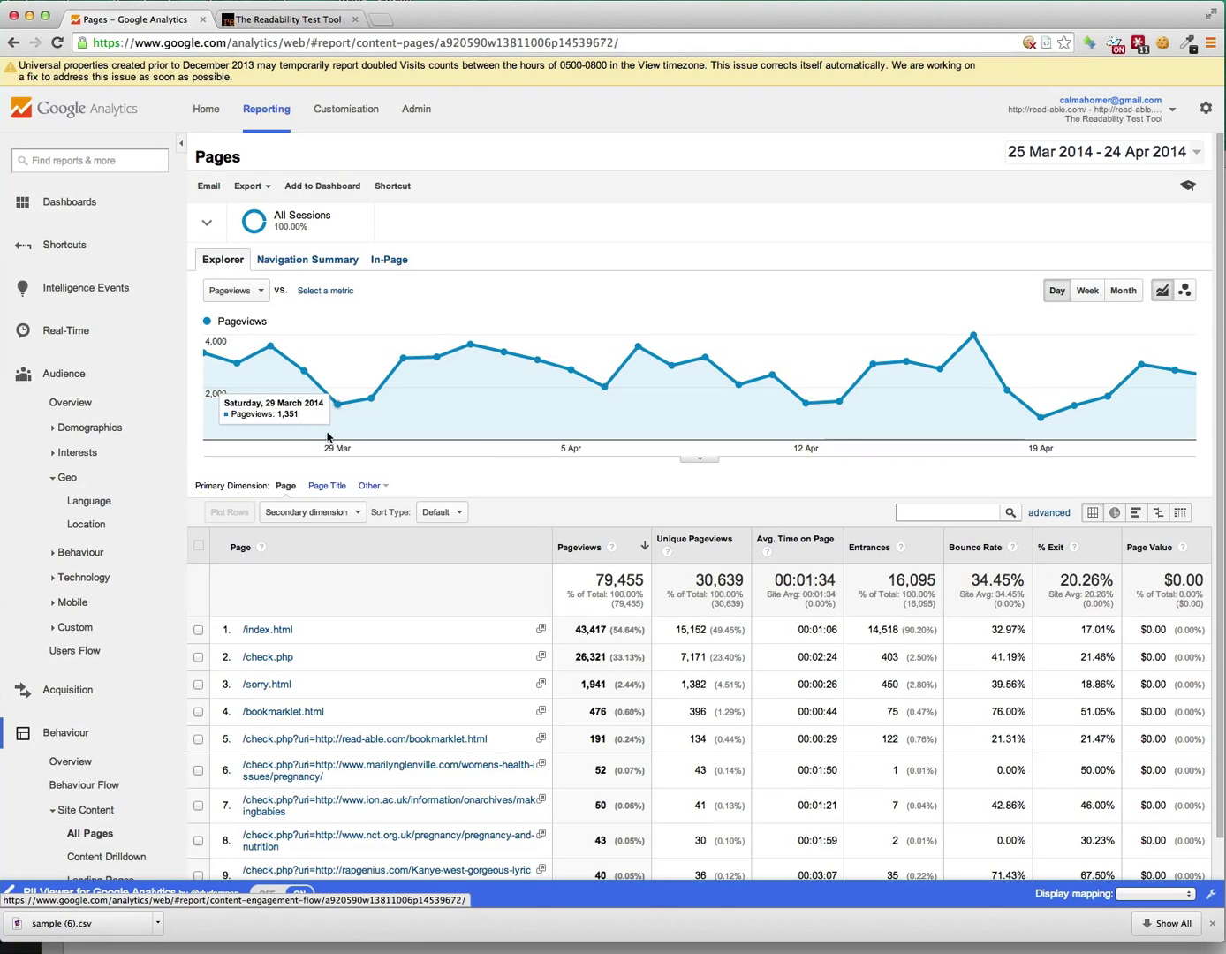
click(307, 512)
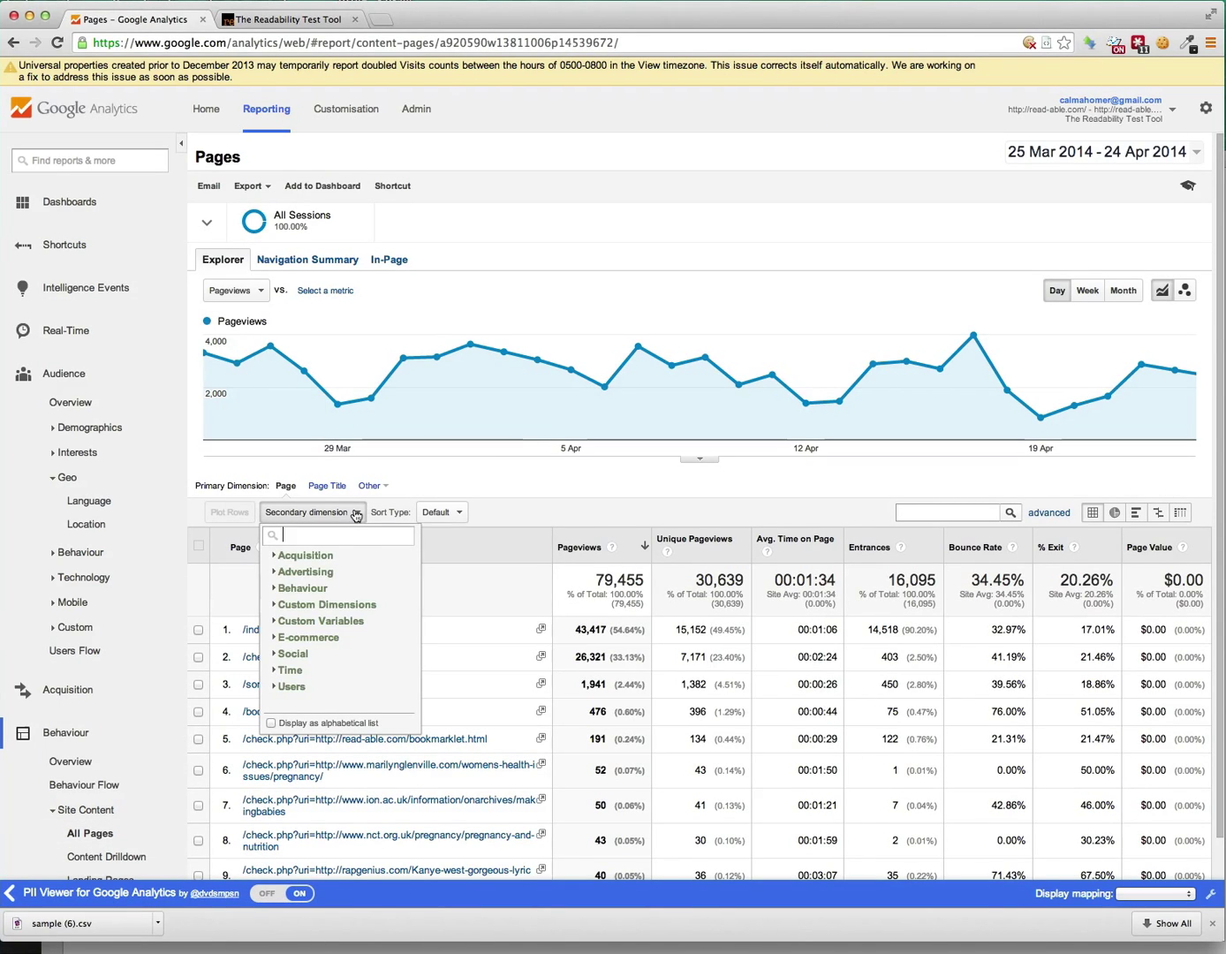
text(custom)
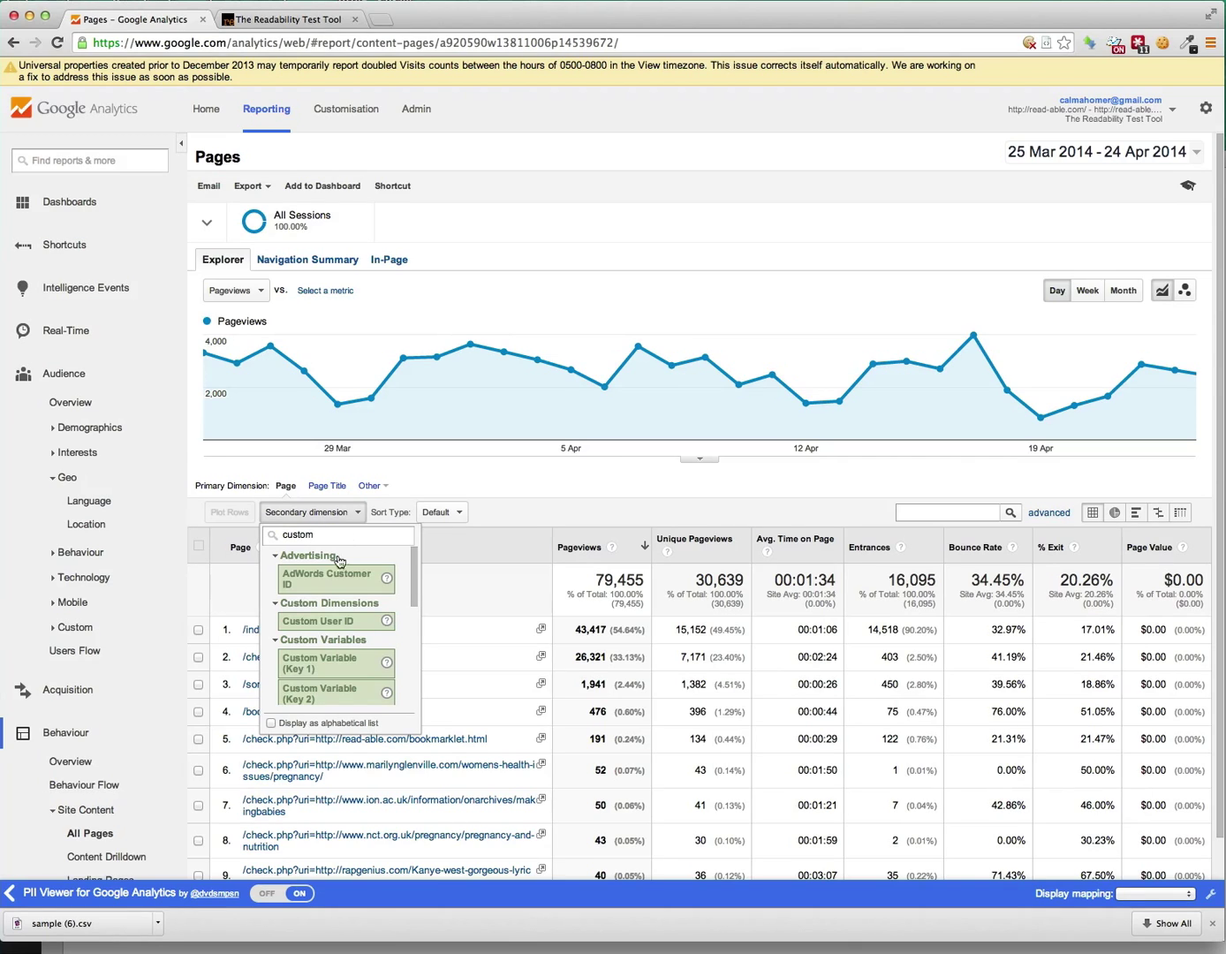
click(329, 621)
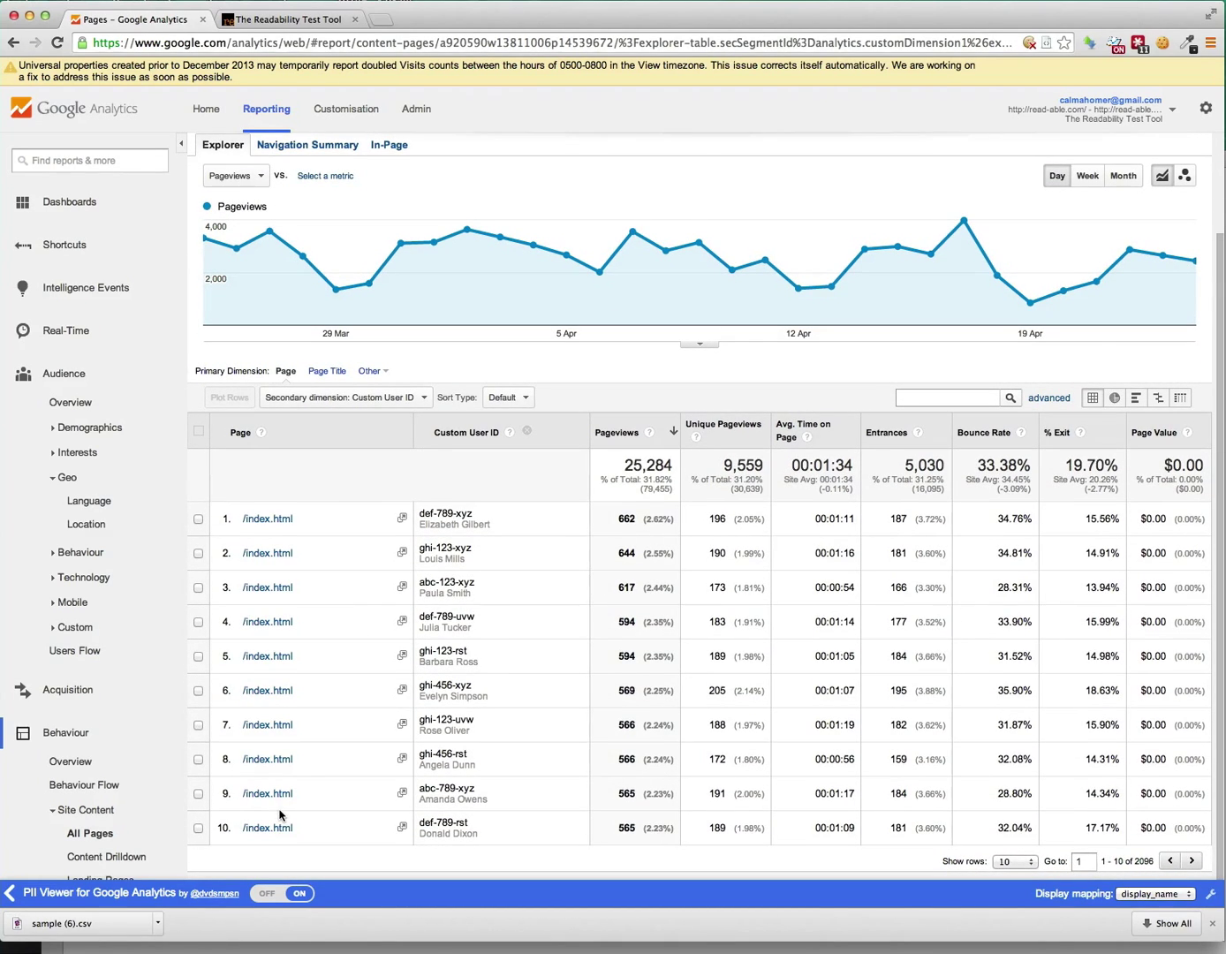
mouse_move(434, 543)
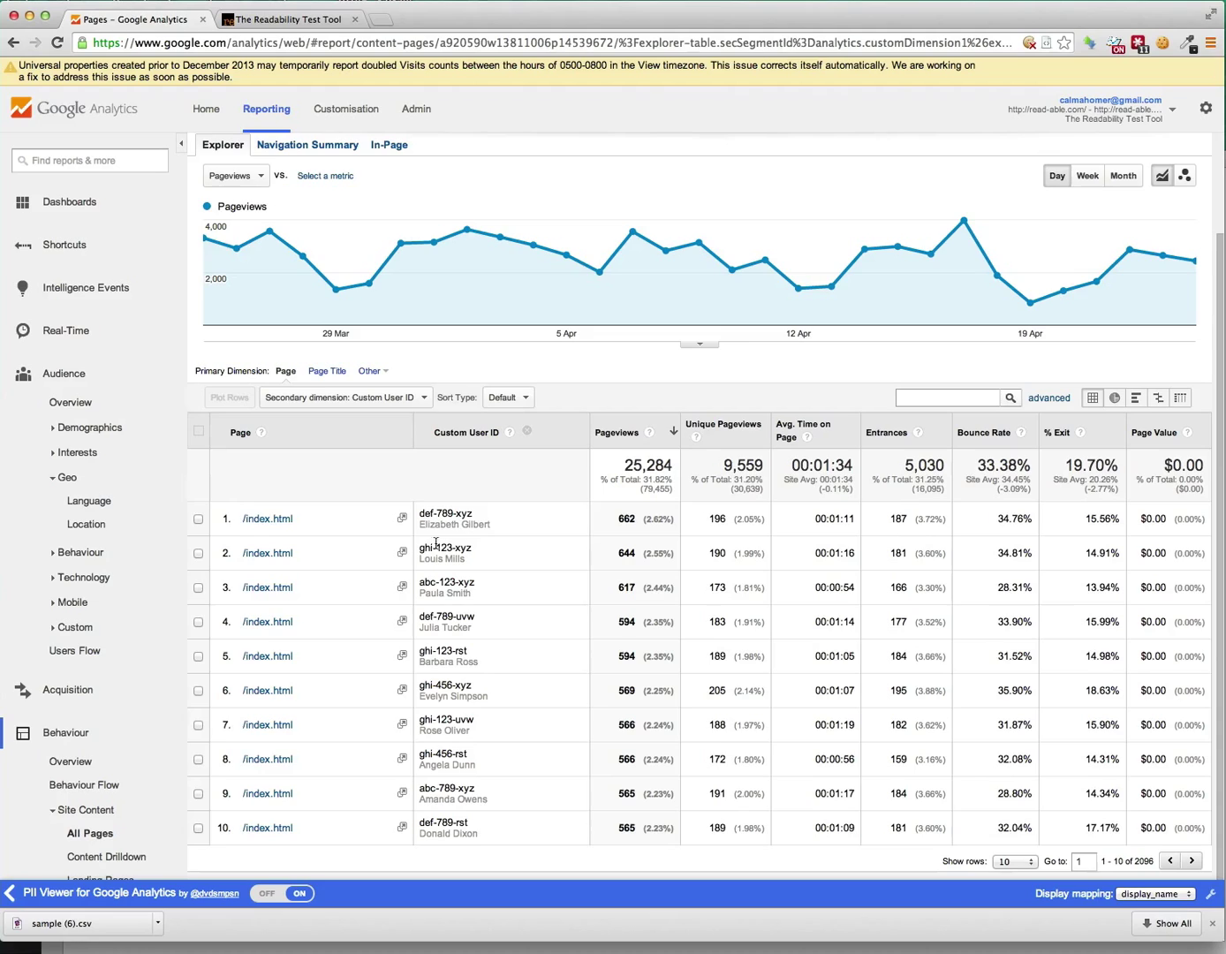
mouse_move(483, 528)
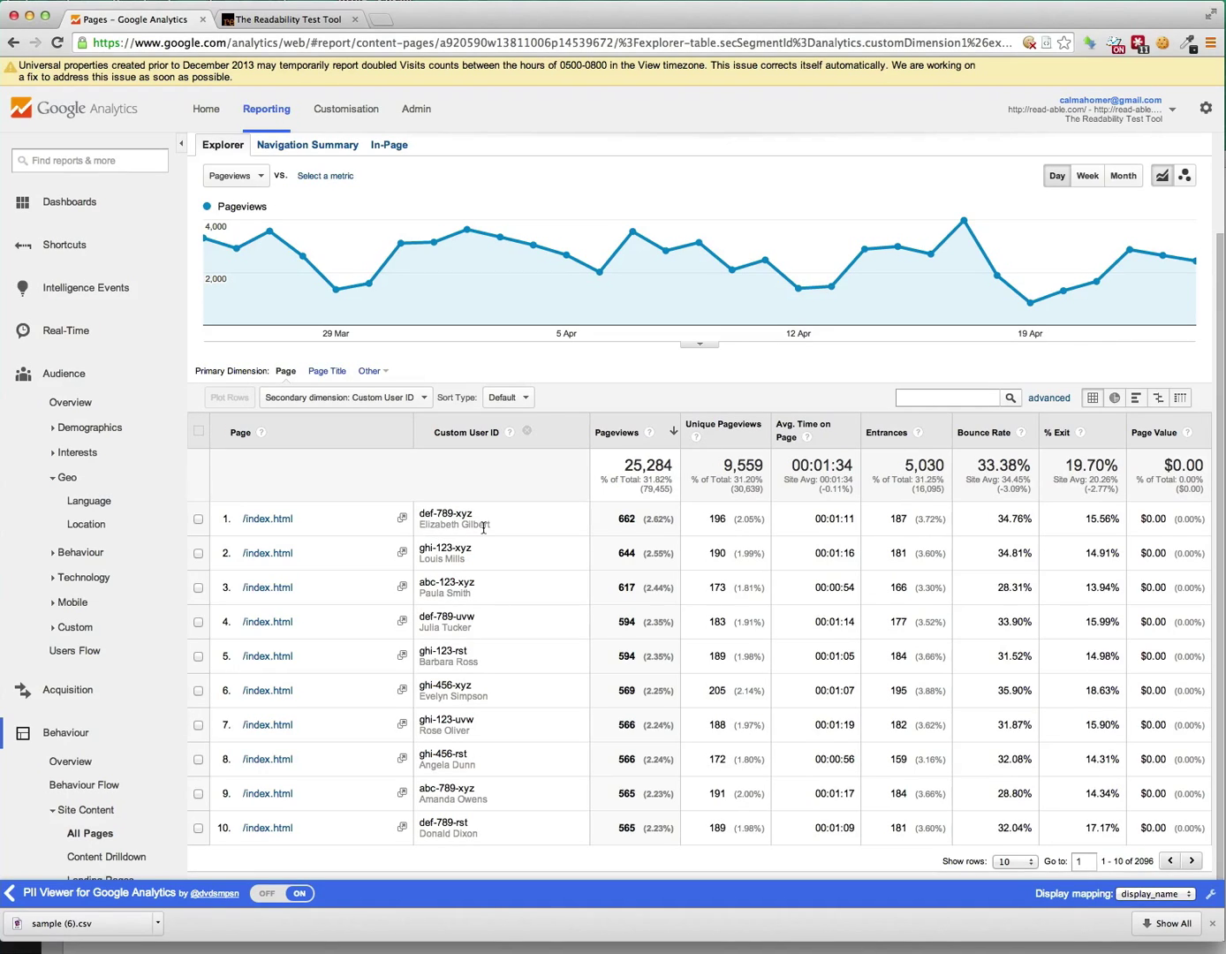
Set PII Viewer Display mapping to country, then to email
click(1153, 893)
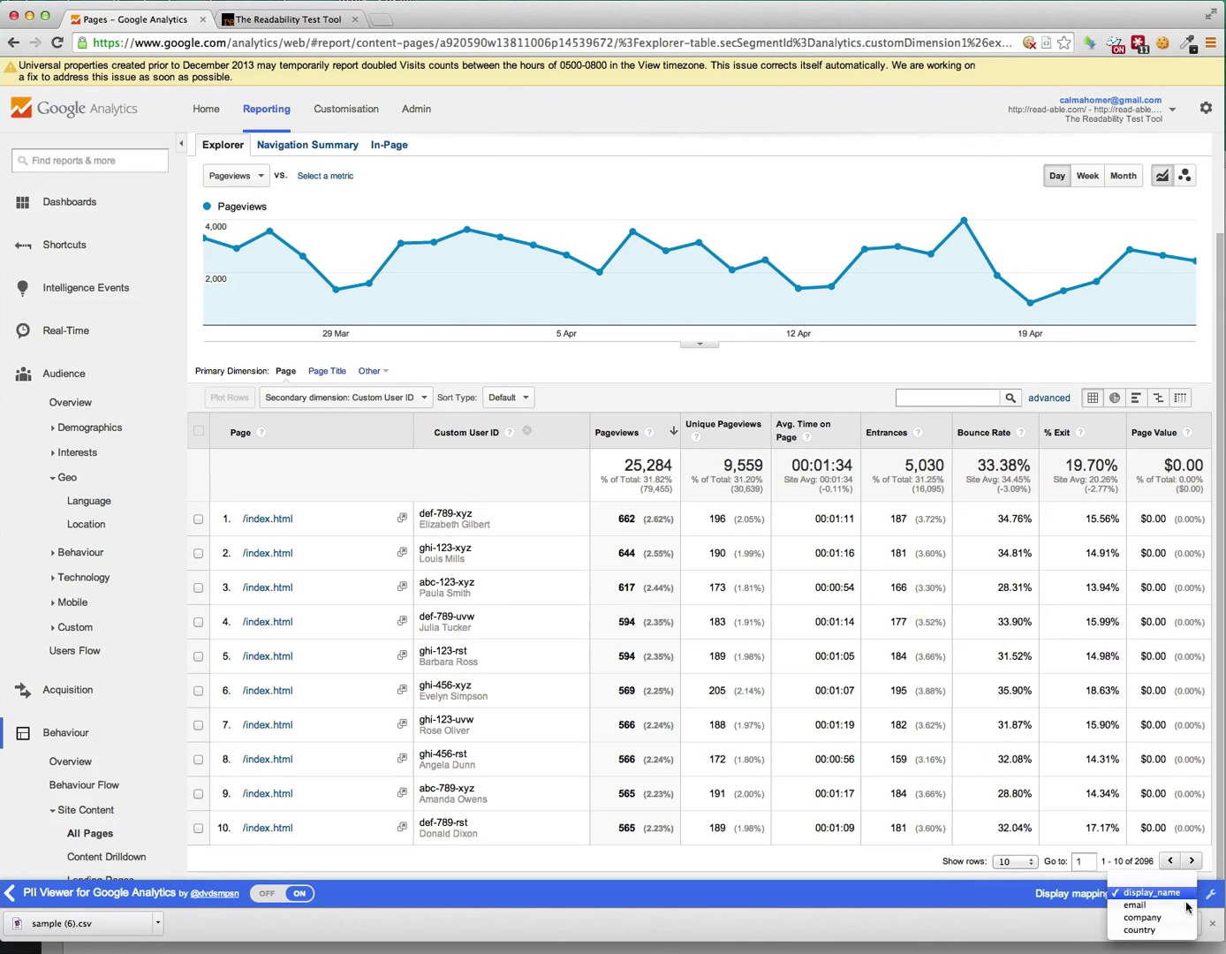
click(1140, 930)
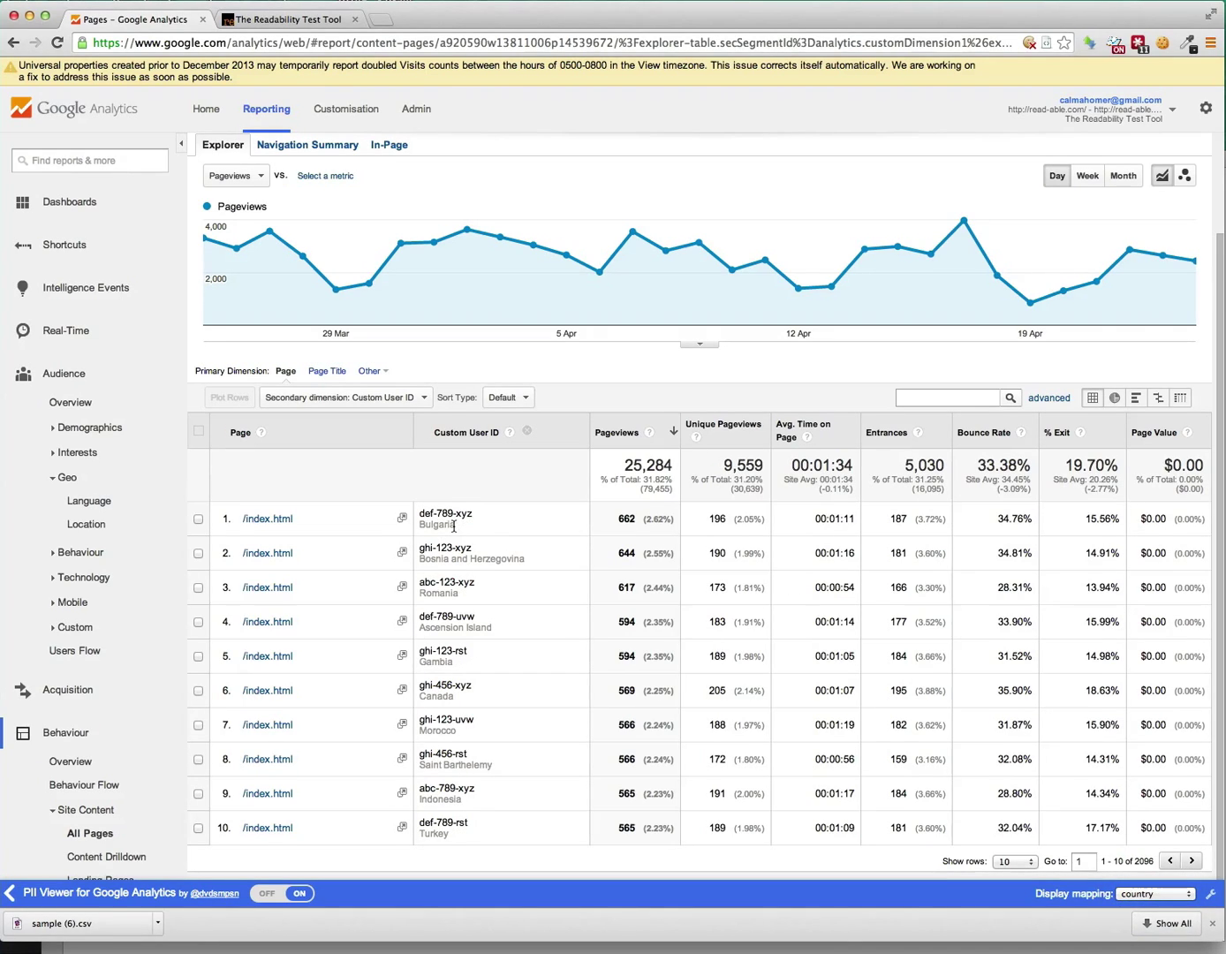
click(1153, 893)
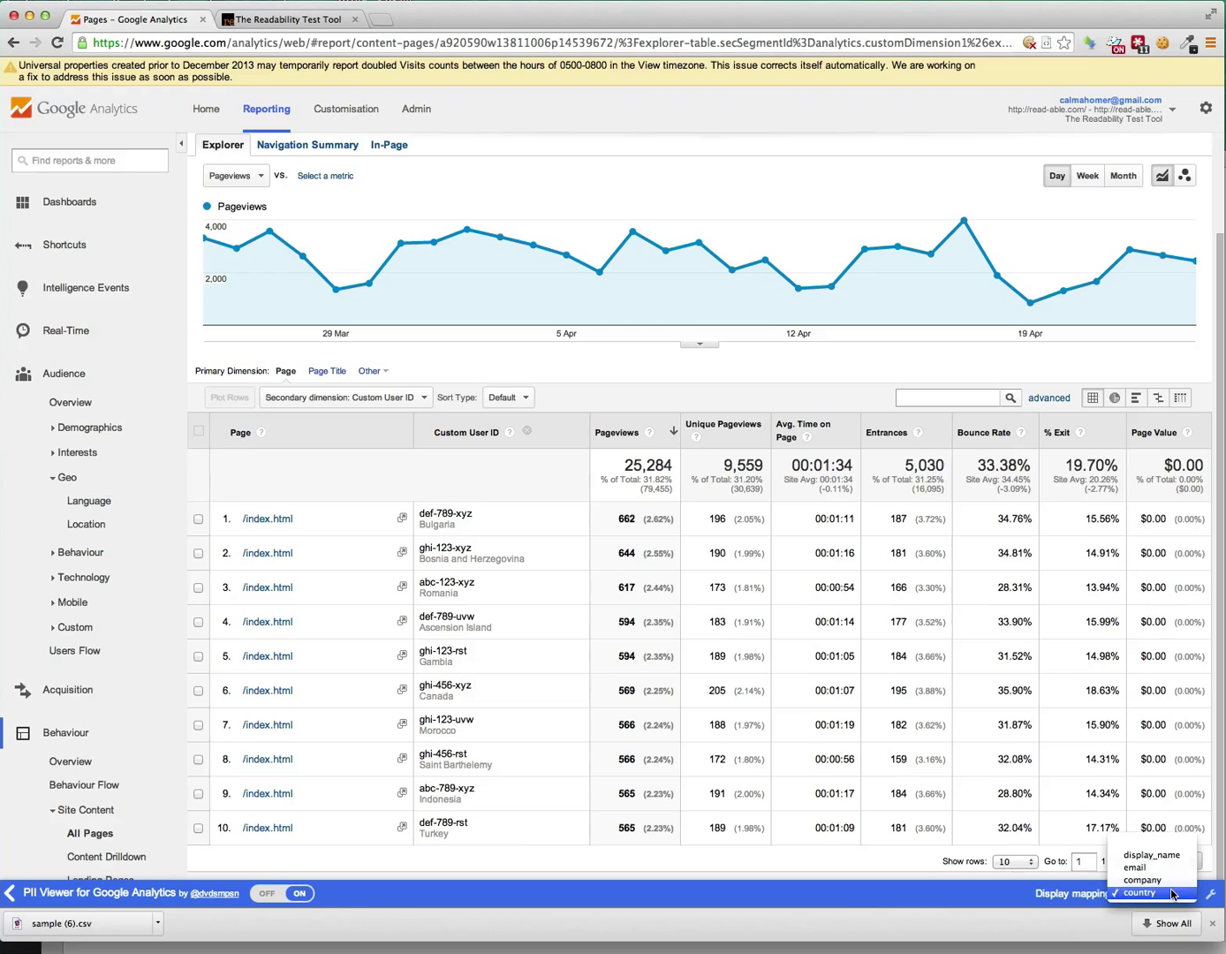
click(1135, 868)
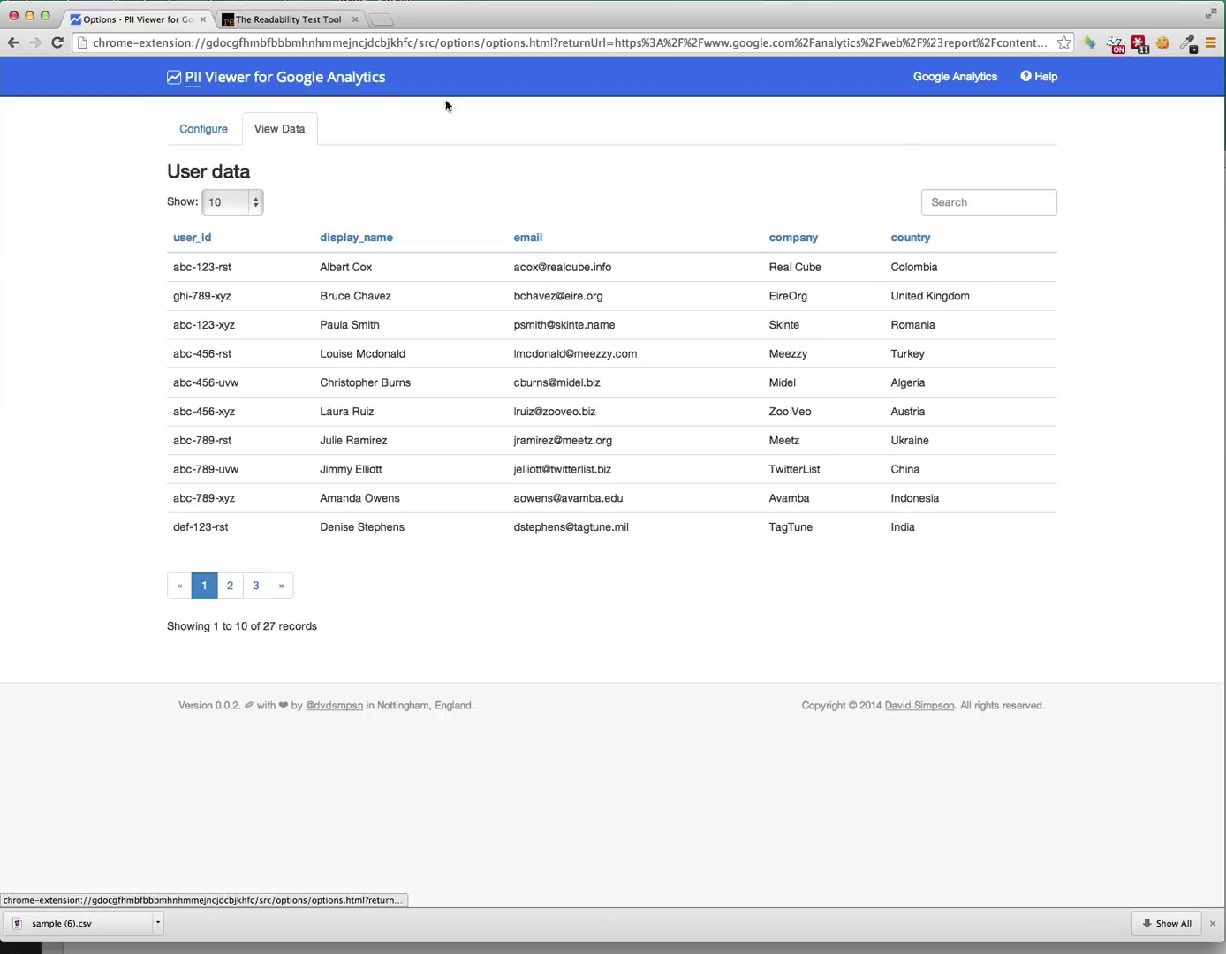
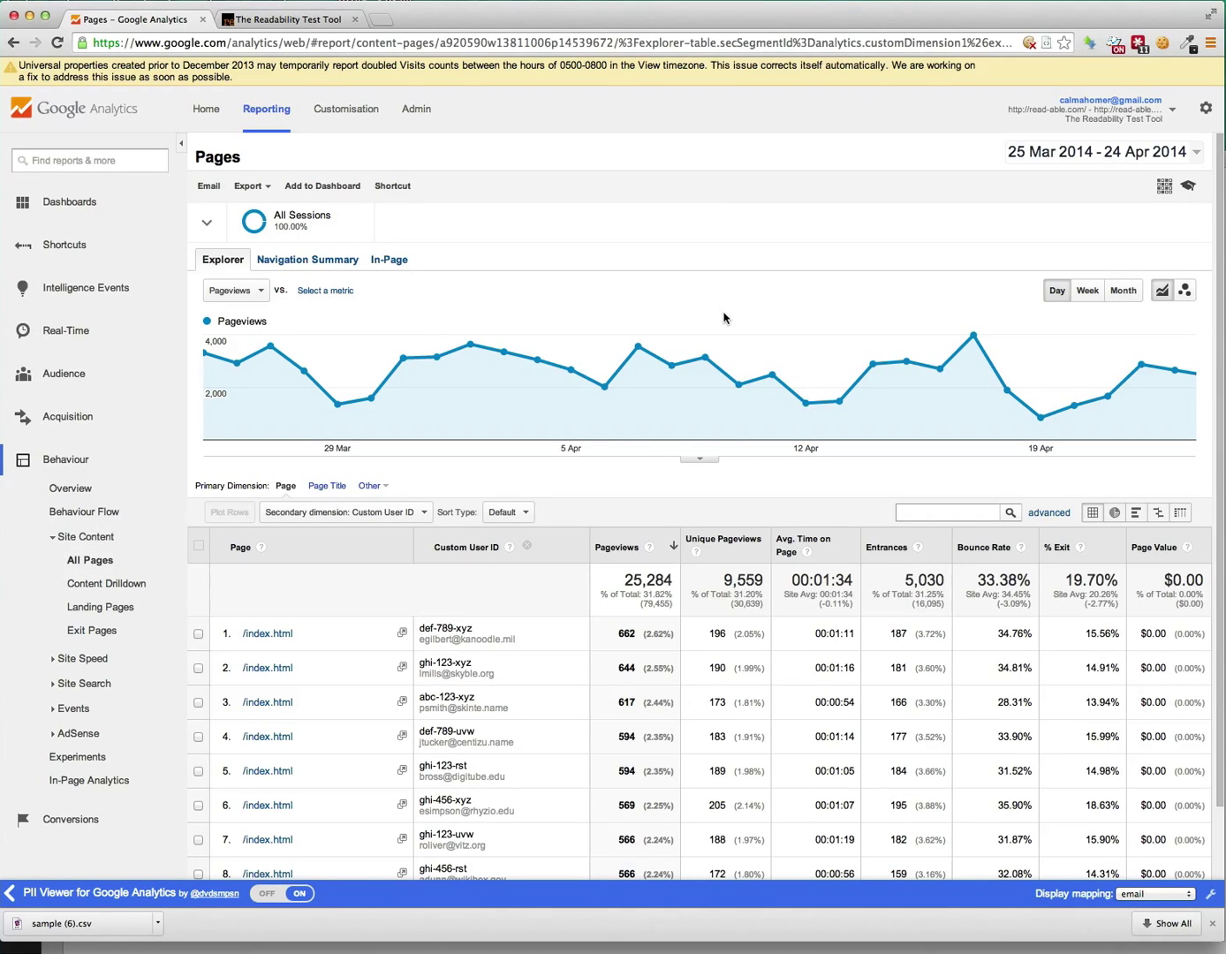
mouse_move(322, 829)
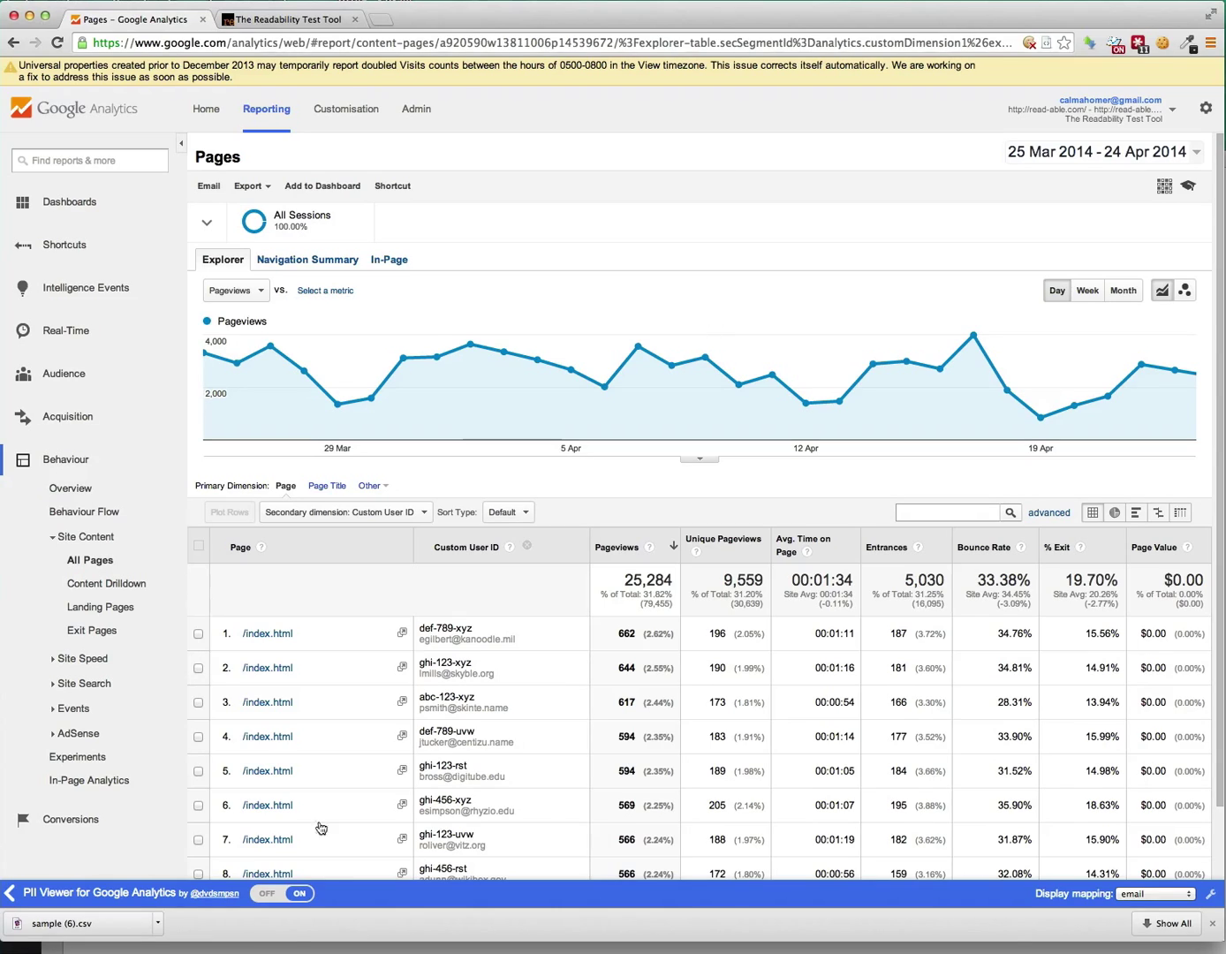
click(283, 893)
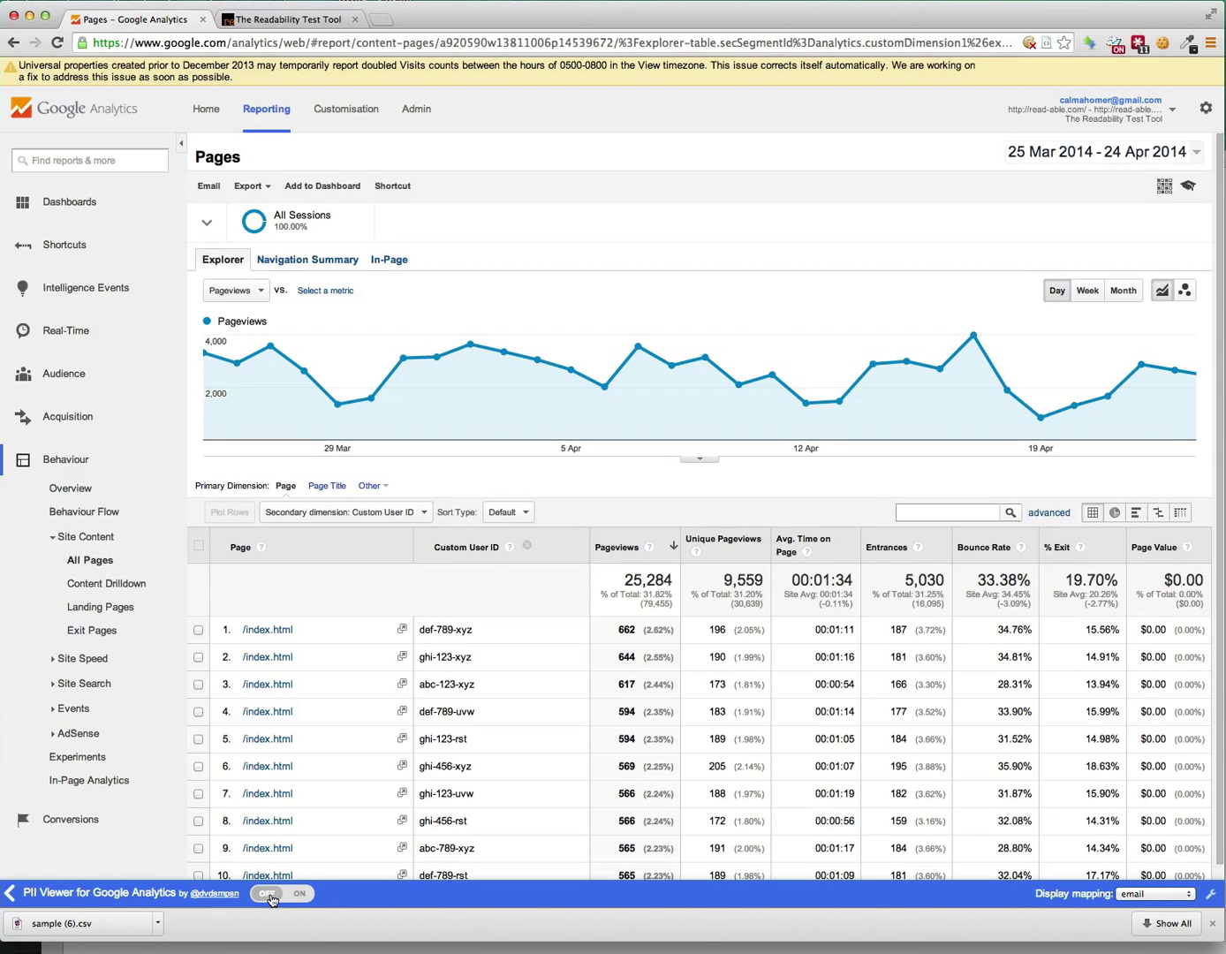
Switch the PII Viewer toggle back on with email as the displayed mapping
click(283, 893)
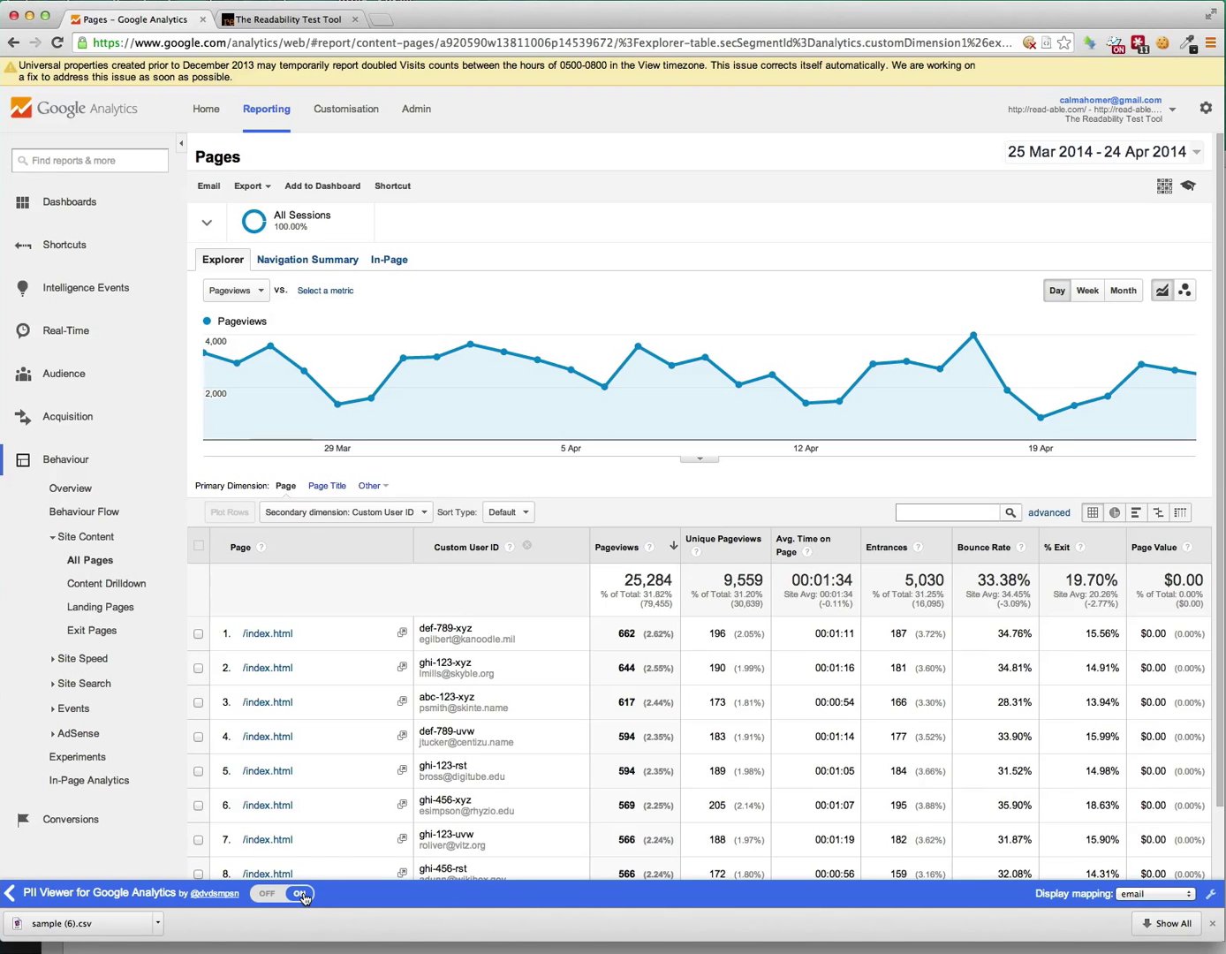
click(300, 893)
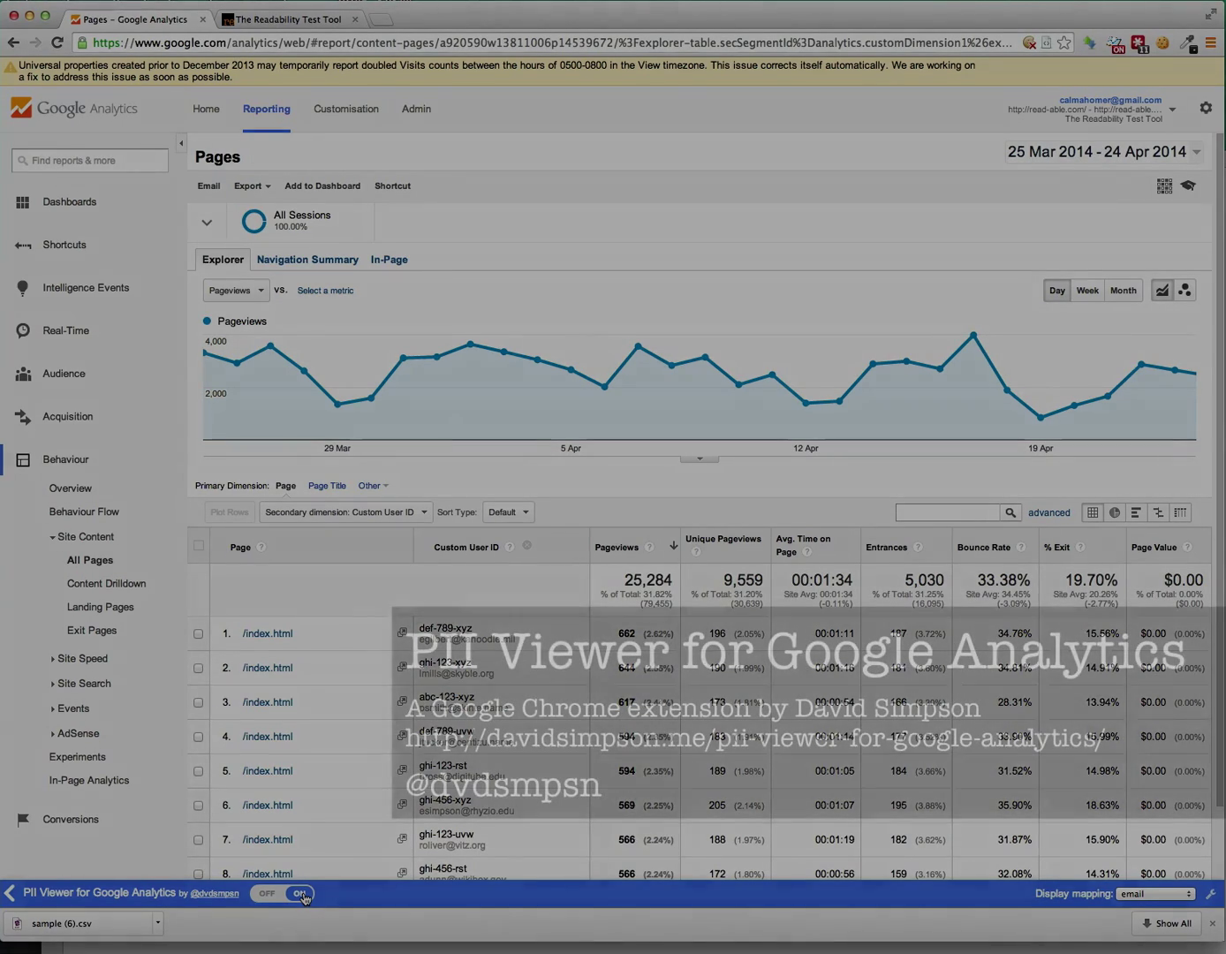